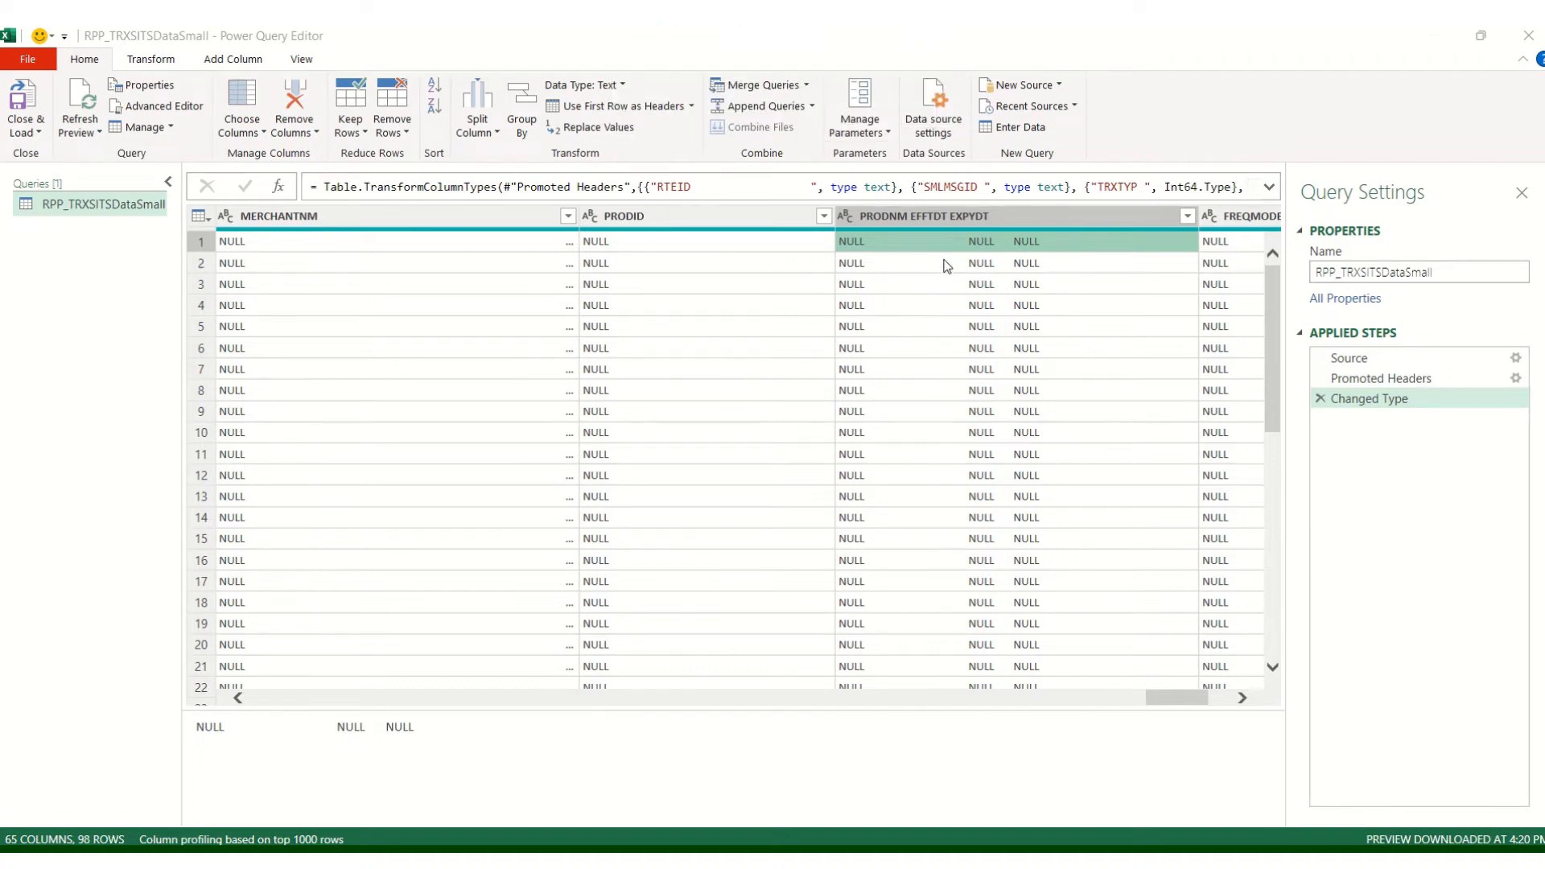
Select the PRODNM EFFTDT EXPYDT column and start editing its header to copy the name.
left_click(920, 215)
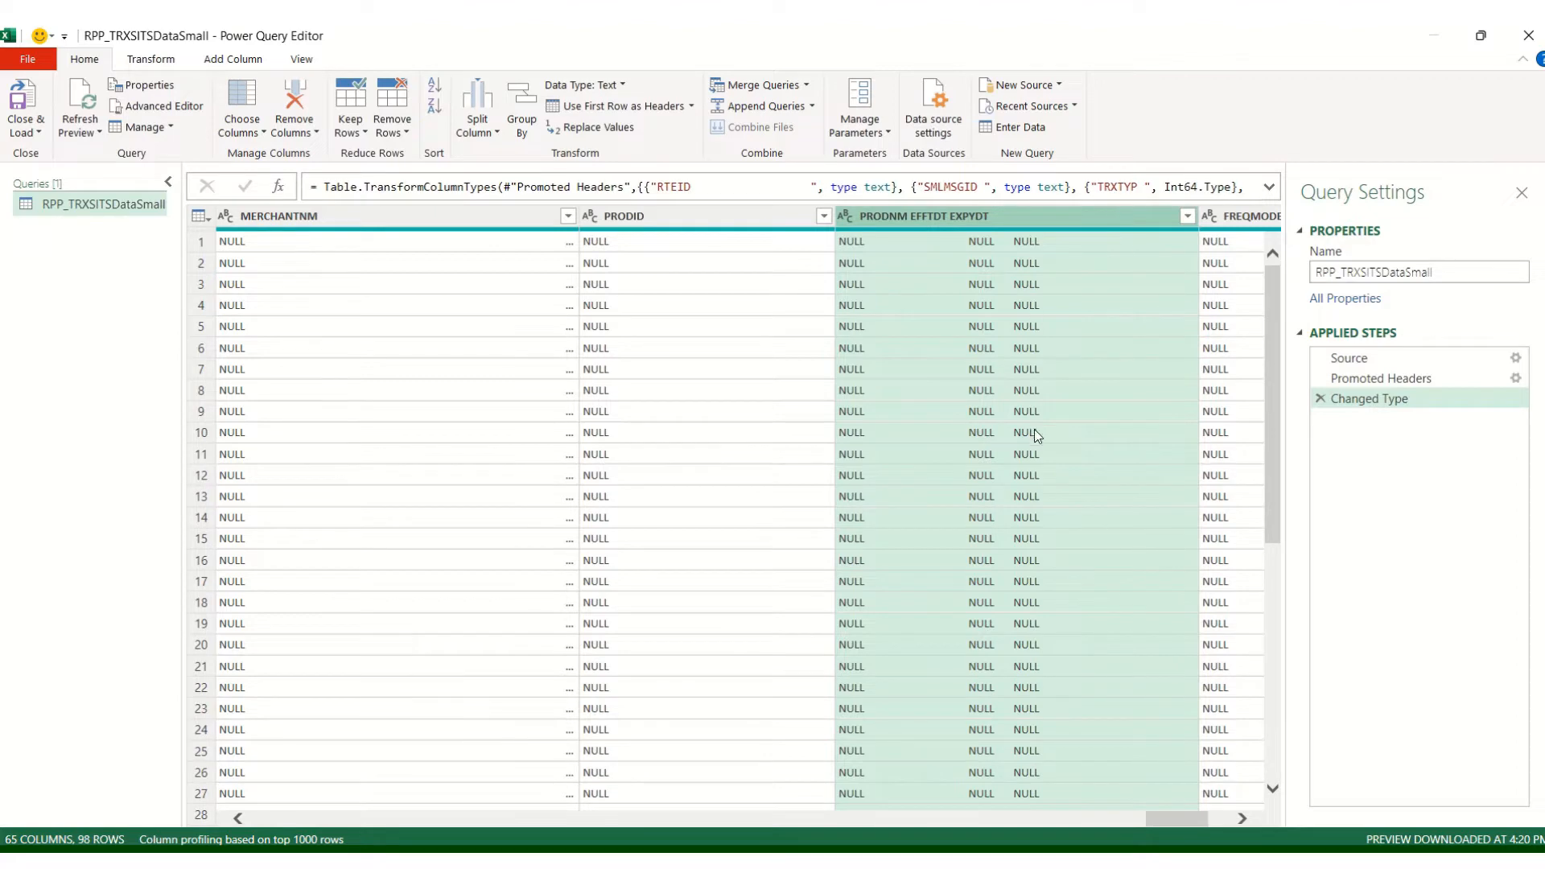
mouse_move(919, 221)
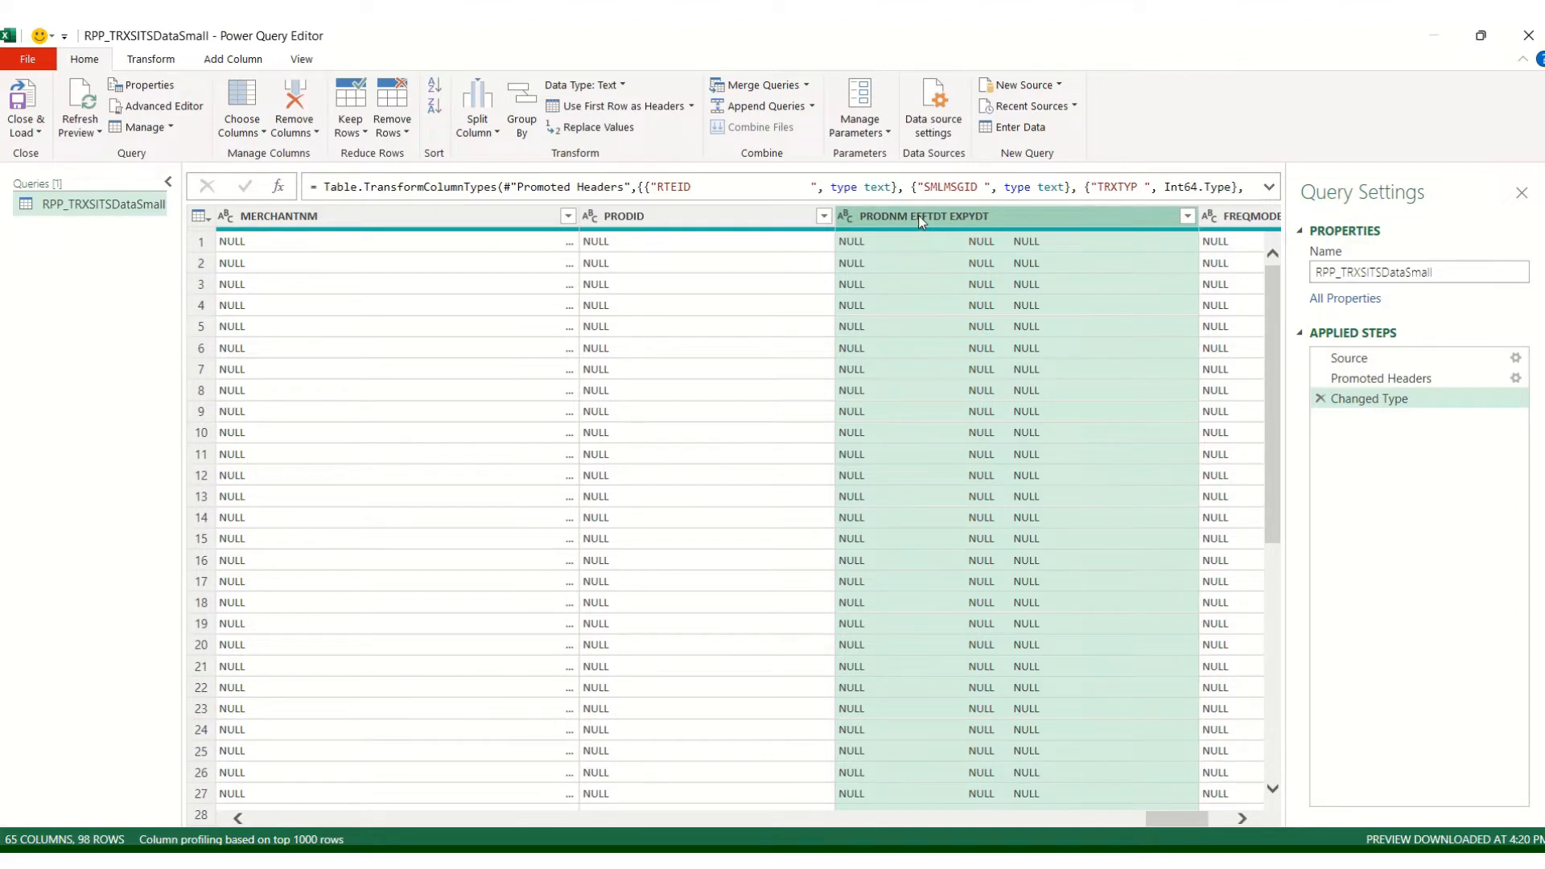
left_click(885, 216)
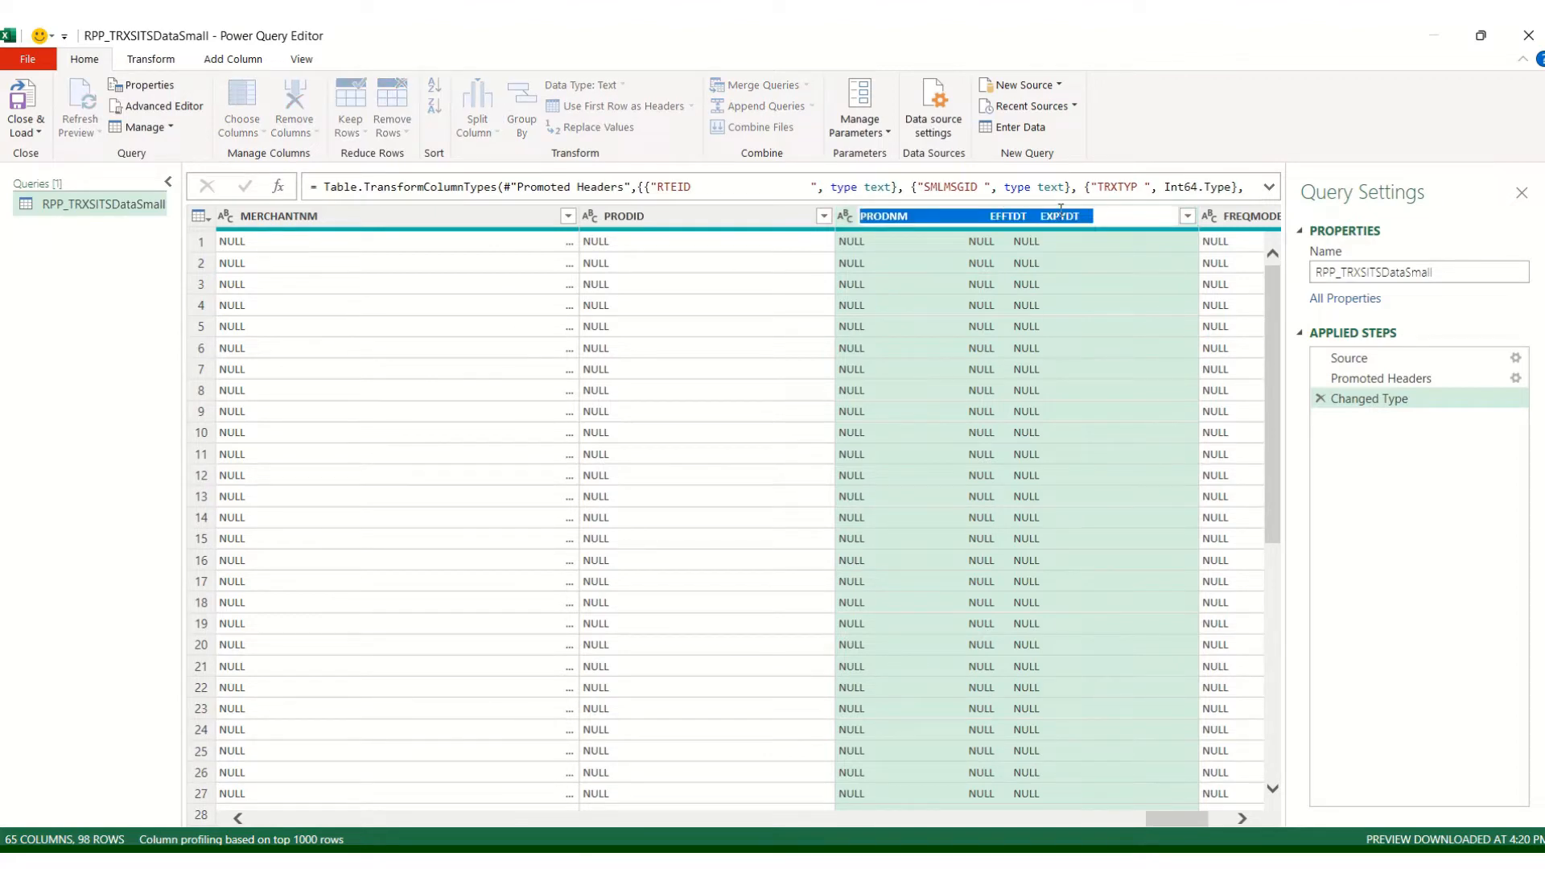
mouse_move(1091, 581)
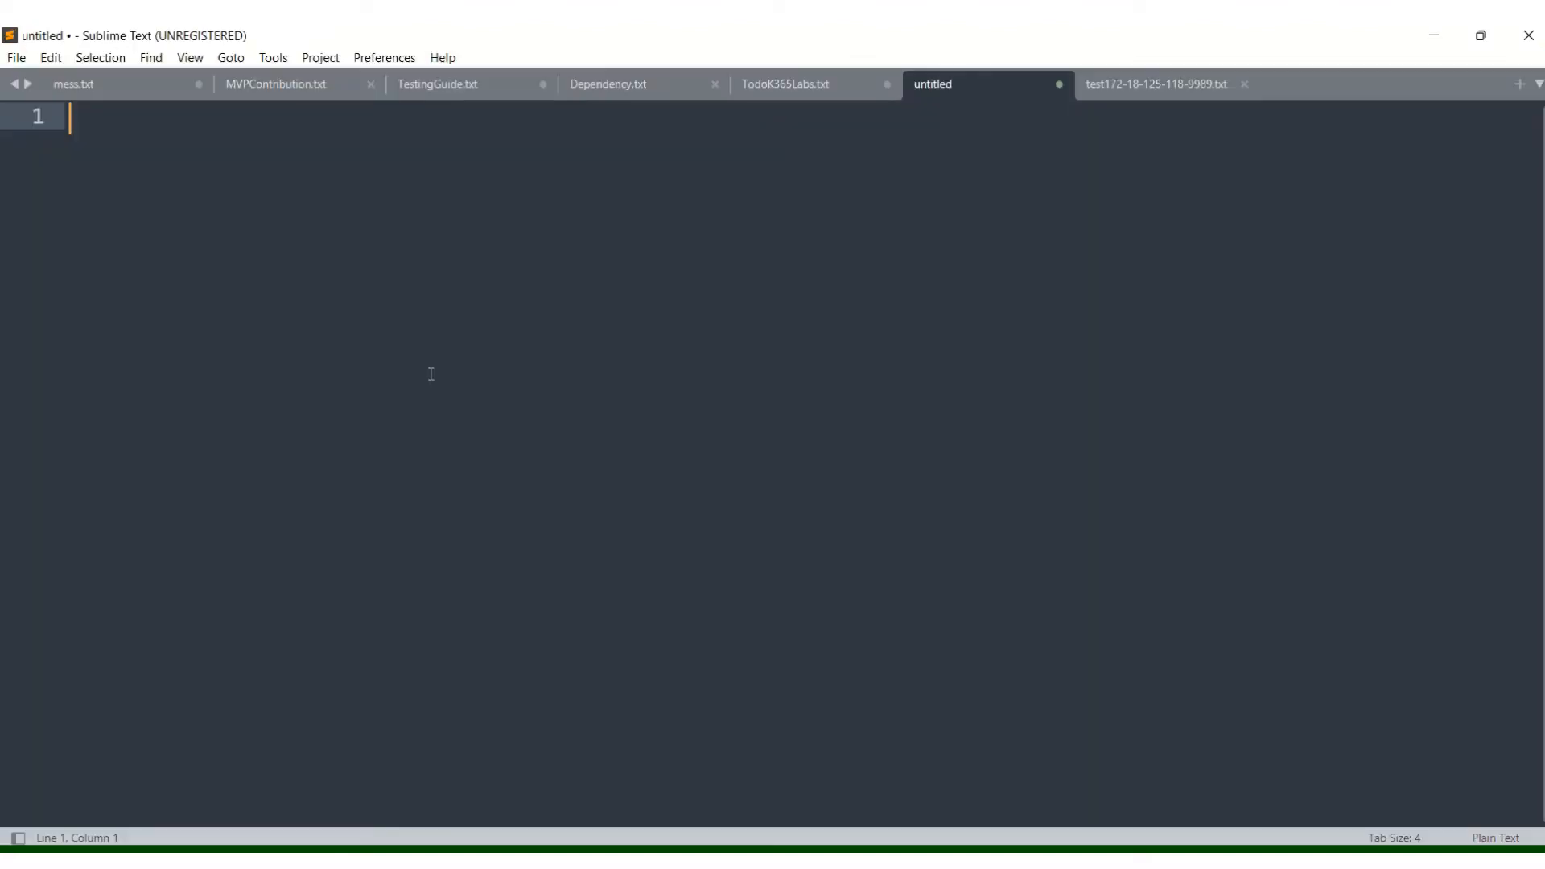
Paste the header "PRODNM EFFTDT EXPYDT" into a new tab and read where EFFTDT begins.
type("PRODNM\tEFFTDT\tEXPYDT")
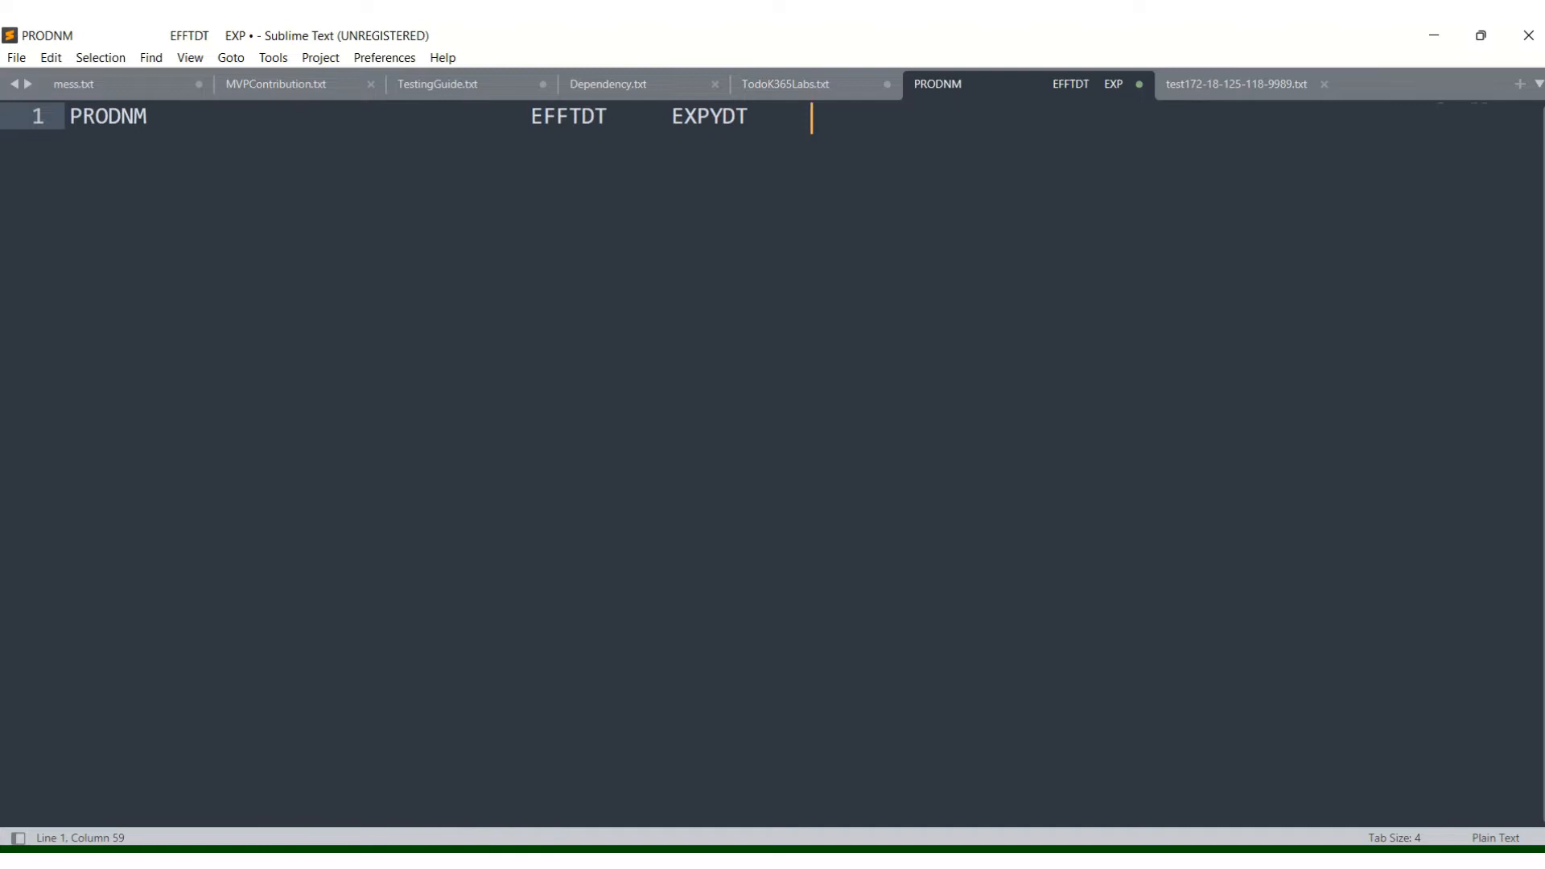
mouse_move(524, 112)
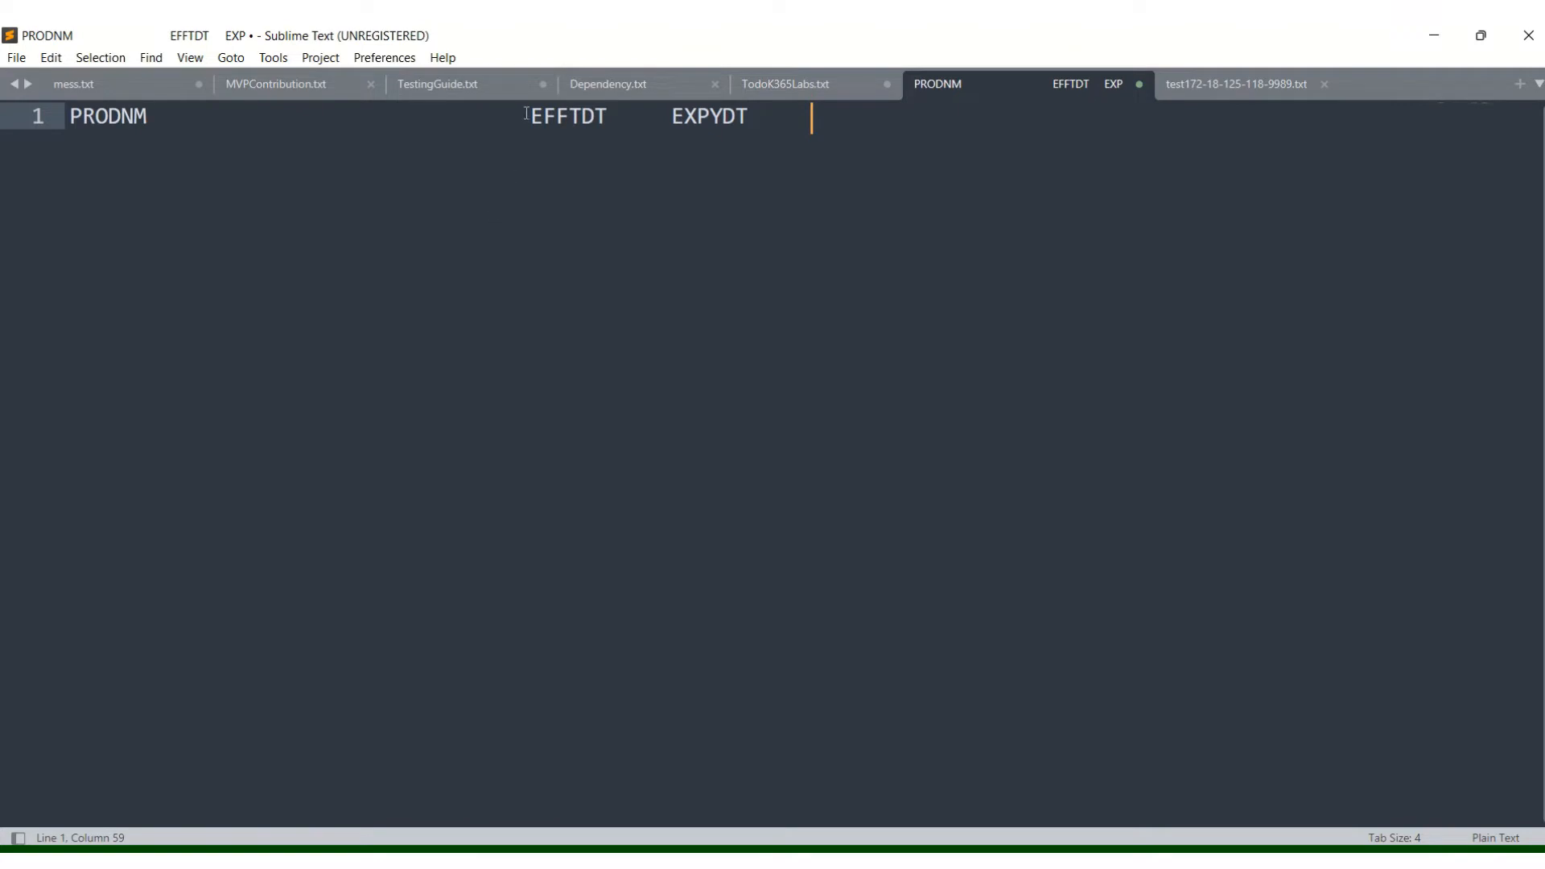
left_click(529, 116)
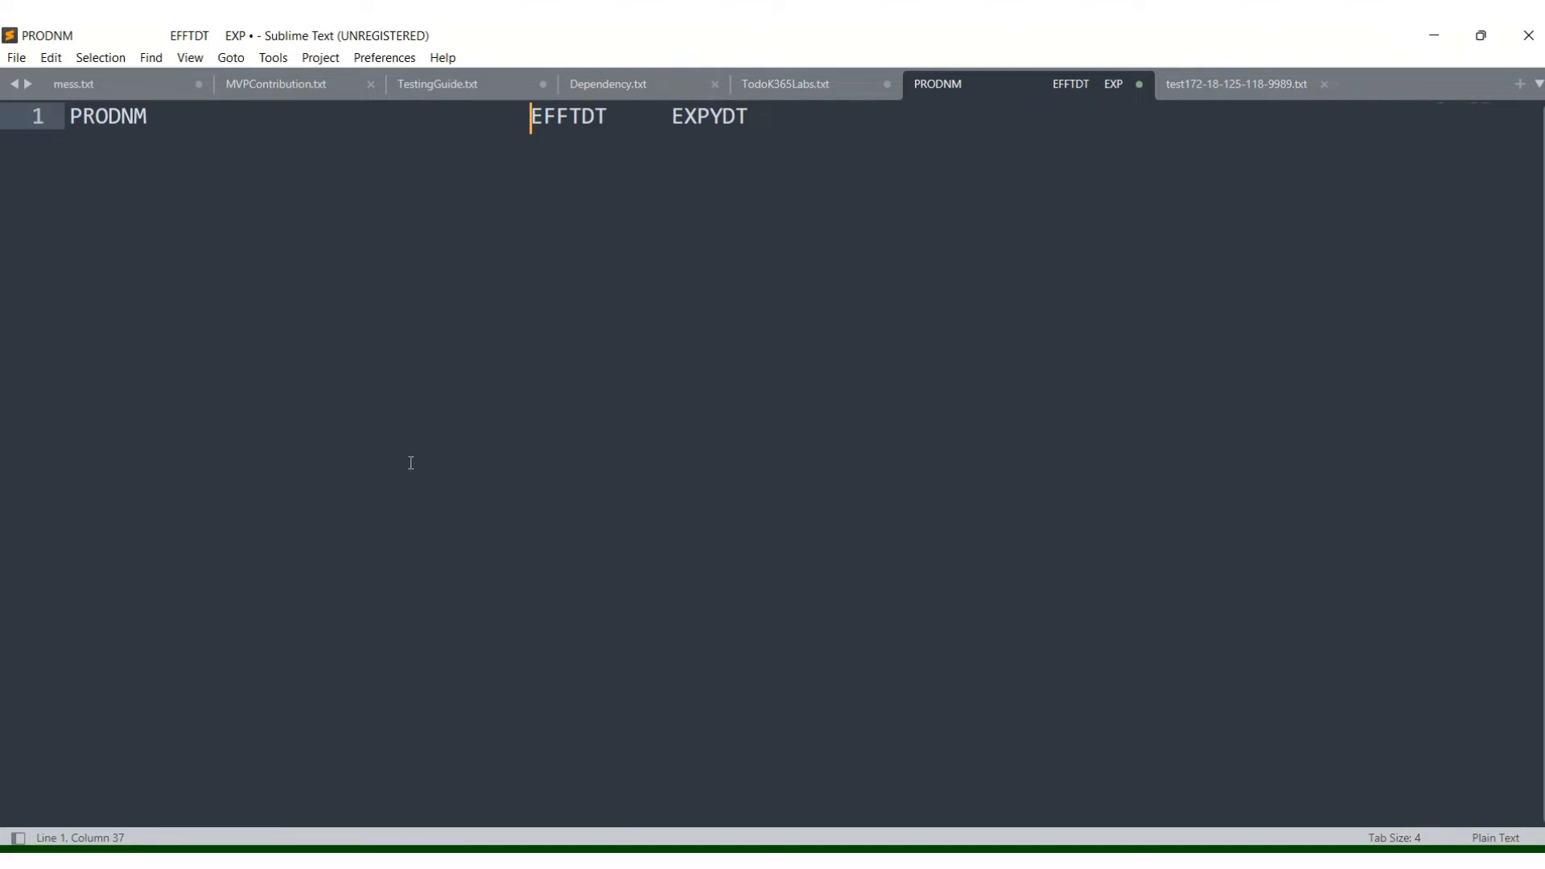
mouse_move(454, 147)
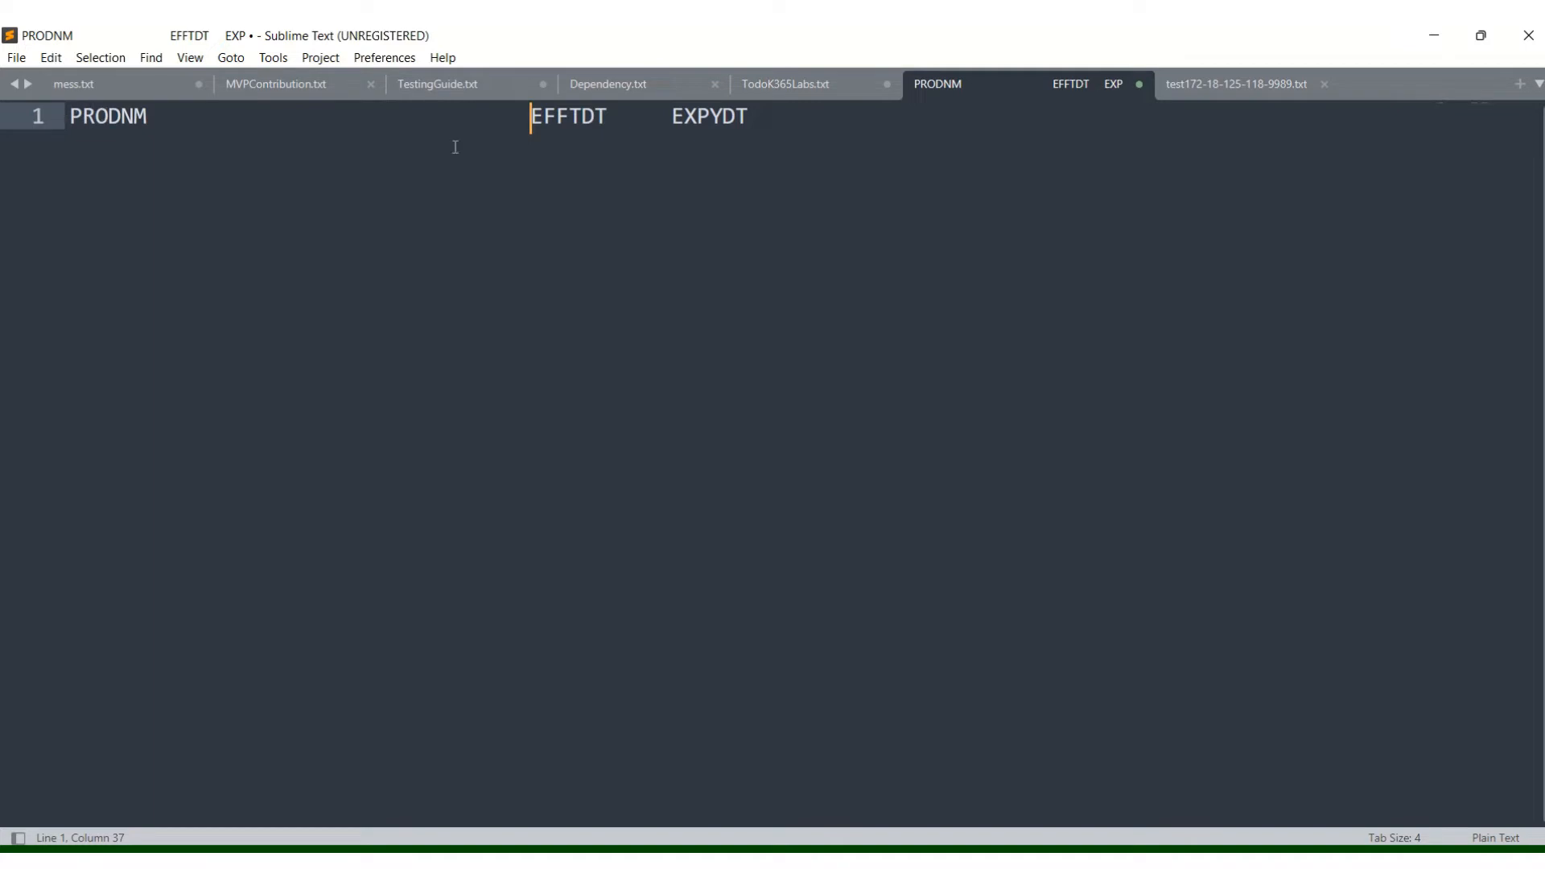
mouse_move(870, 107)
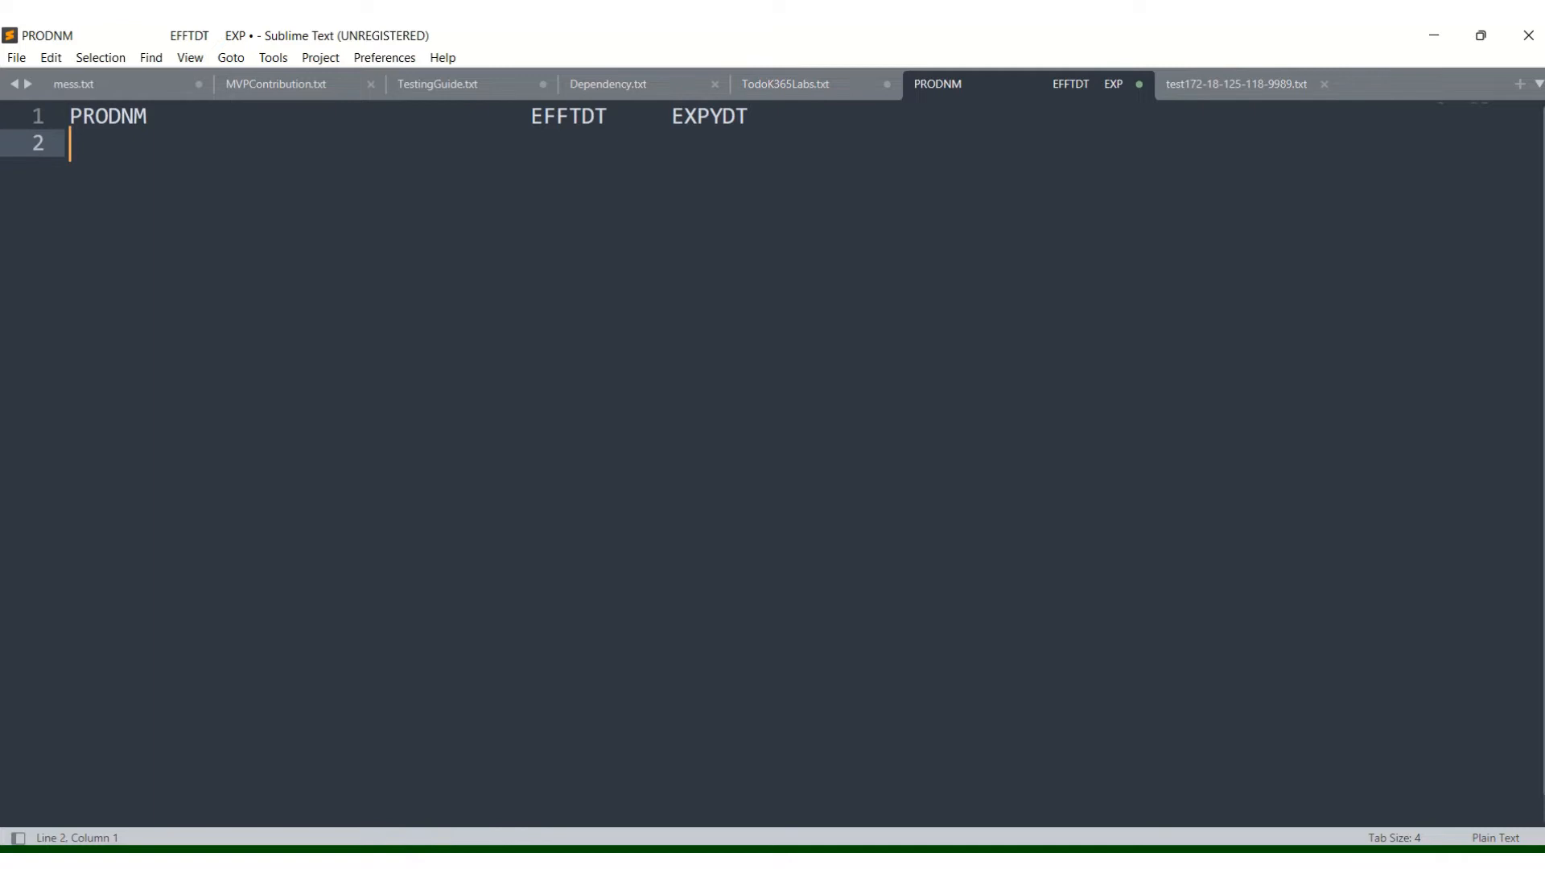
Write the split positions 0,36,47 on line 2, checking EXPYDT's start column along the way.
type("0,")
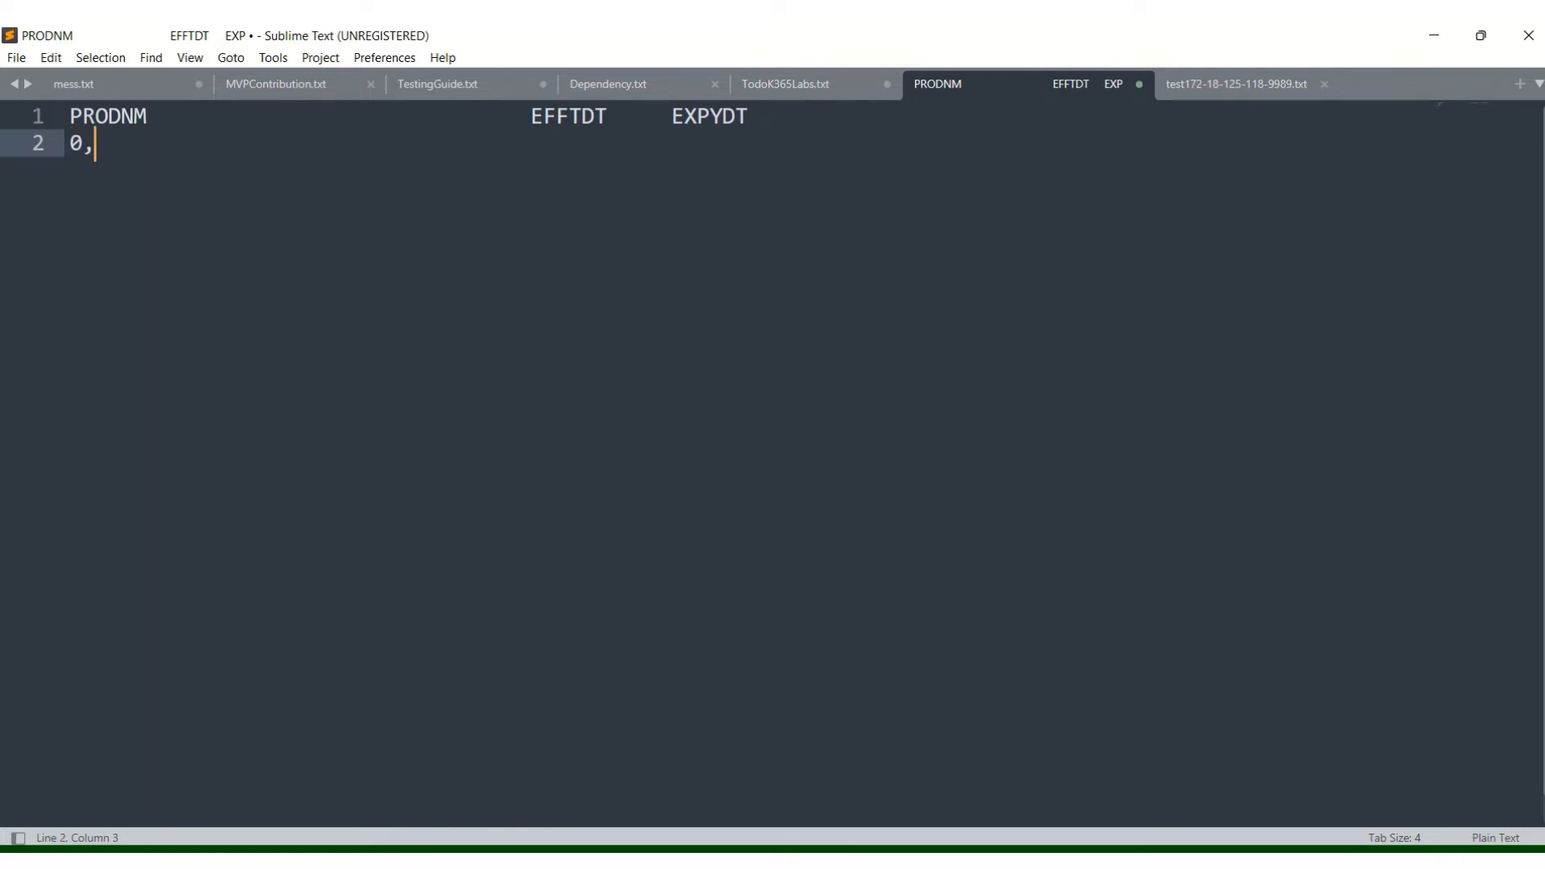
type("26,")
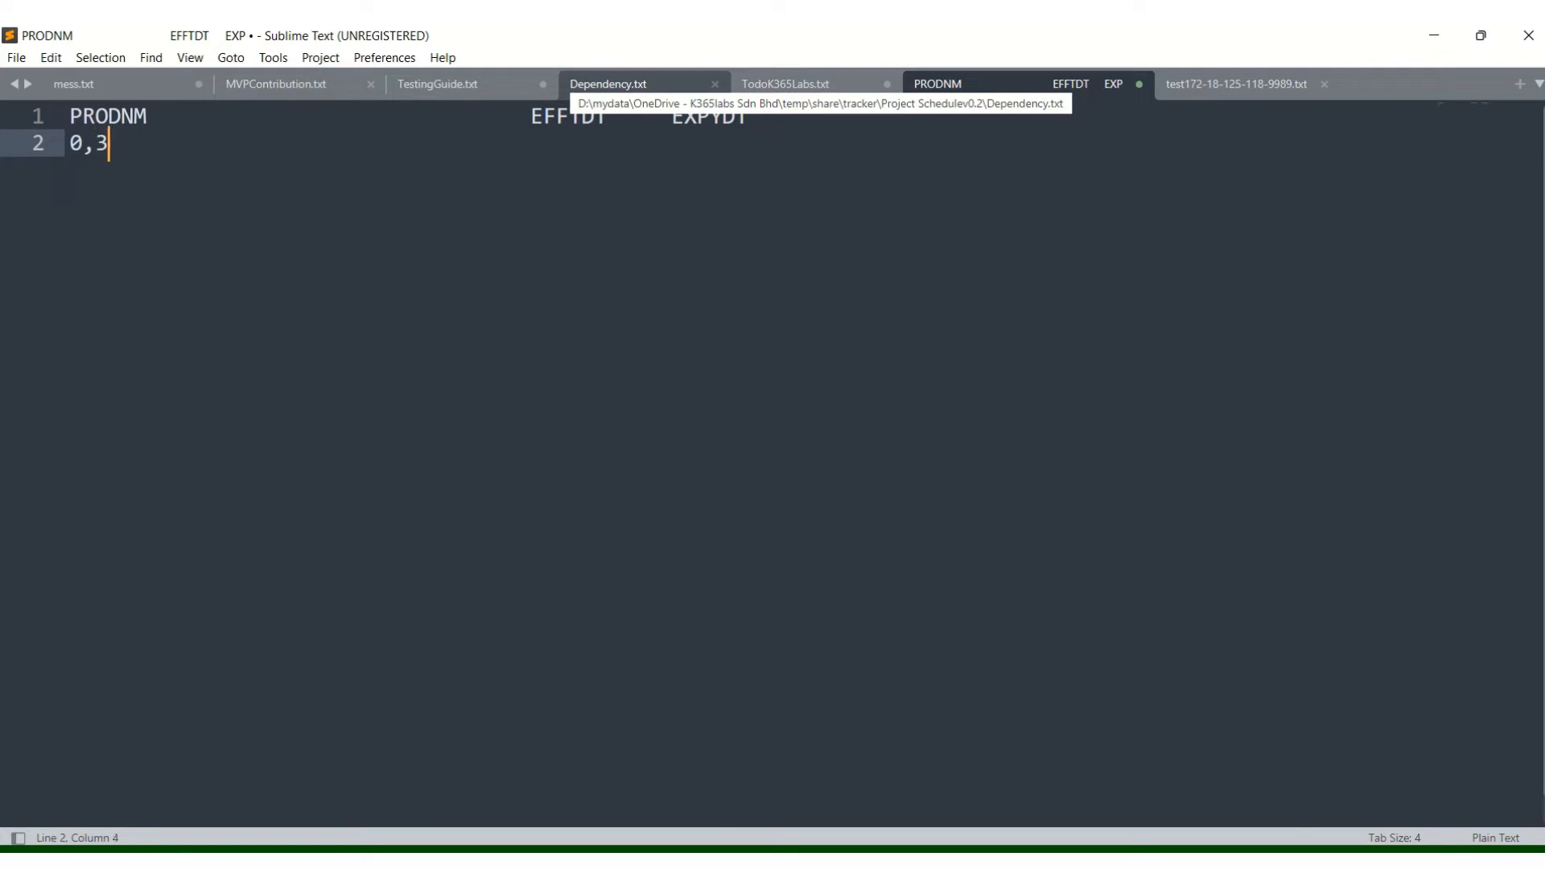
type("6,")
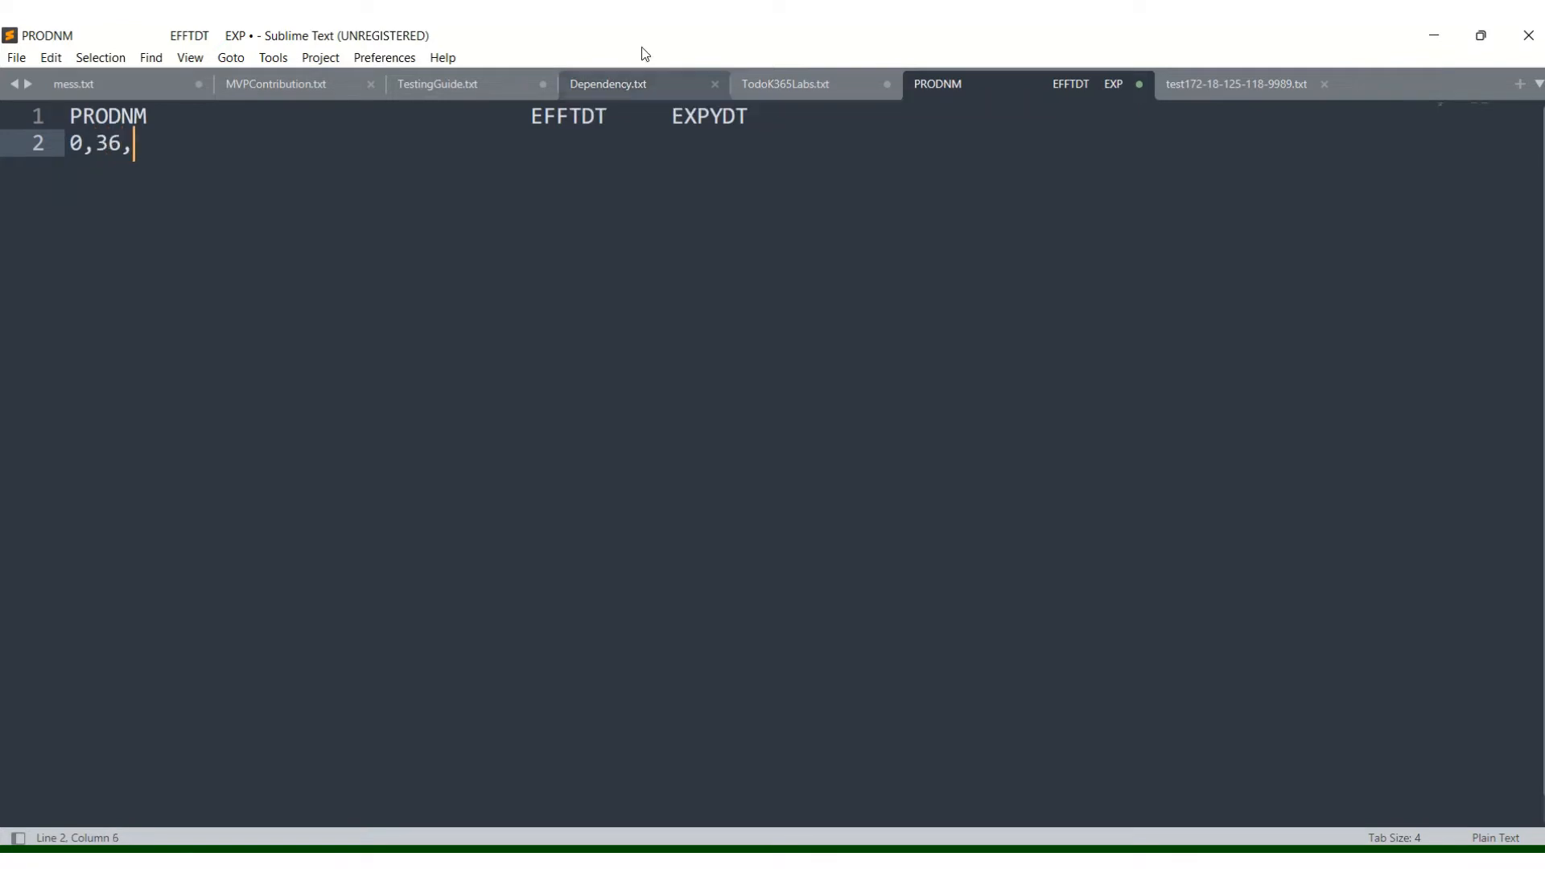
left_click(669, 116)
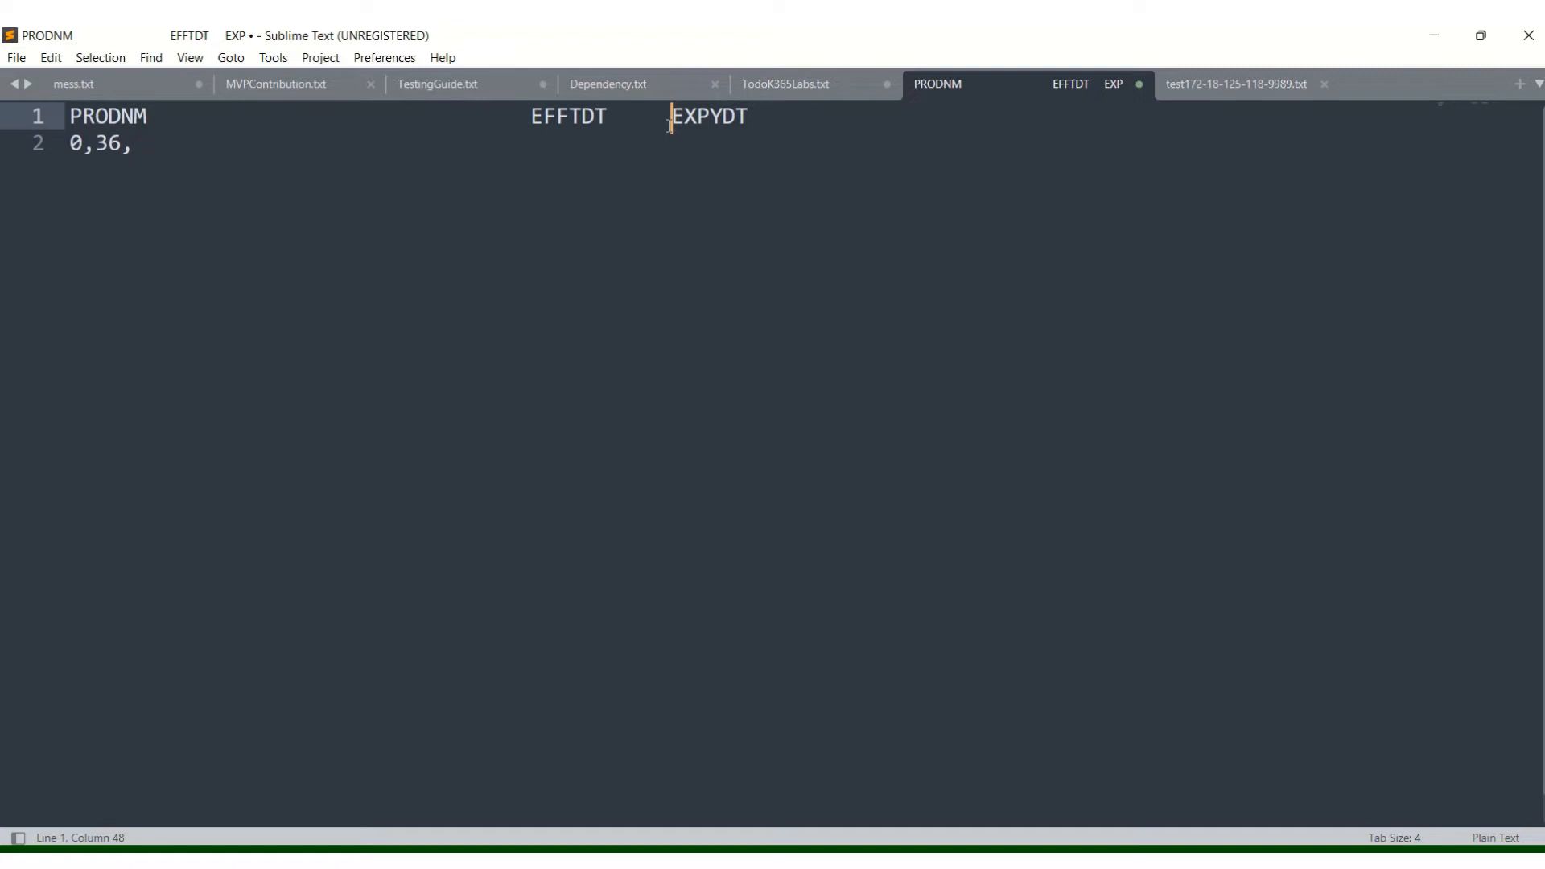
left_click(592, 116)
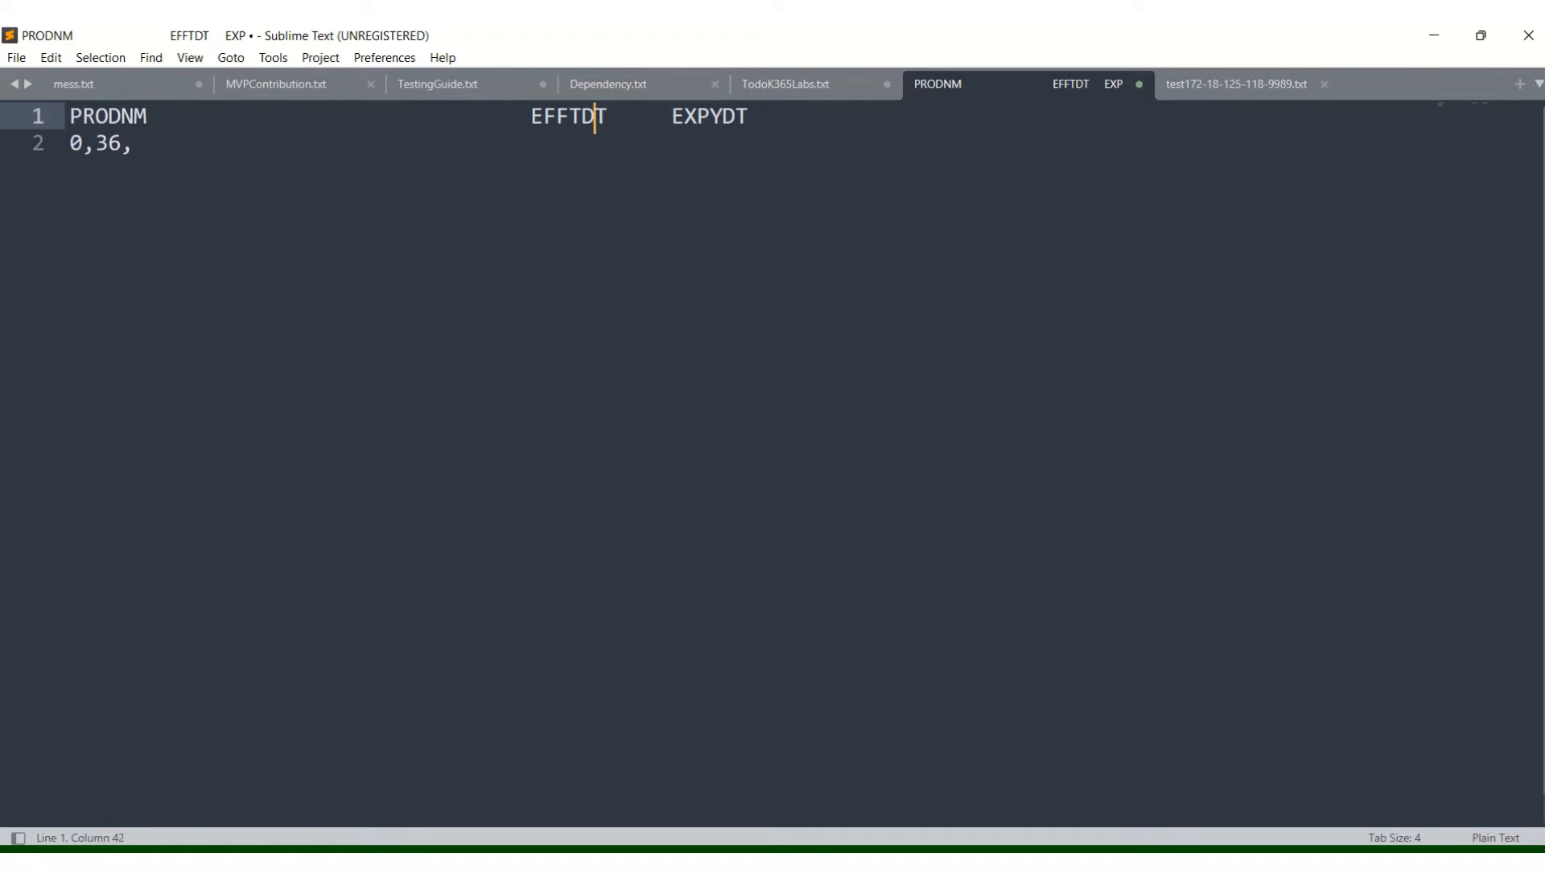
left_click(132, 143)
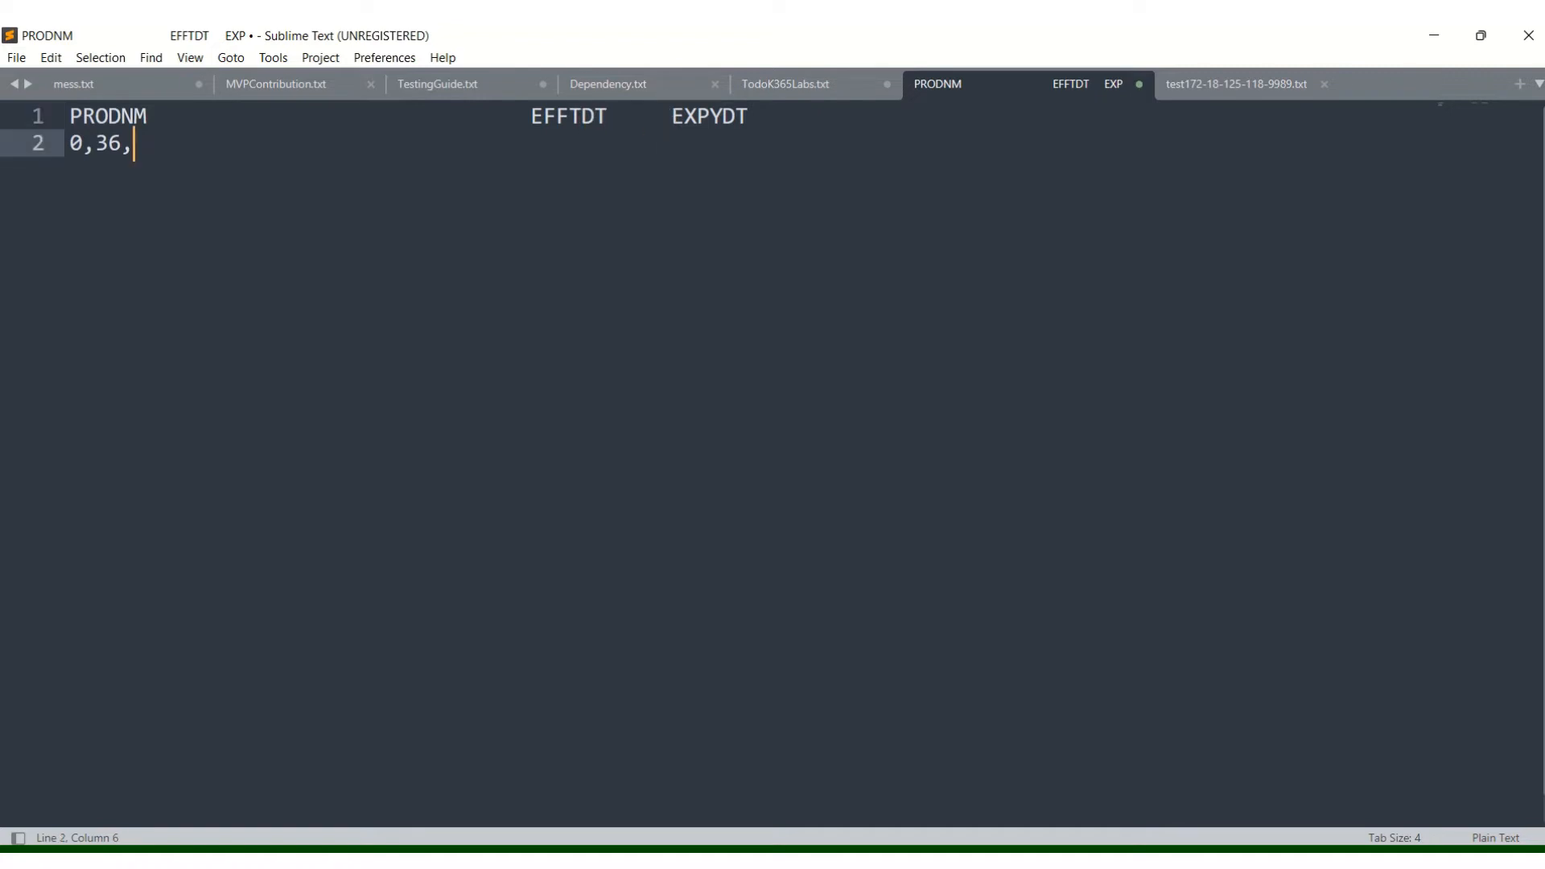
type("47")
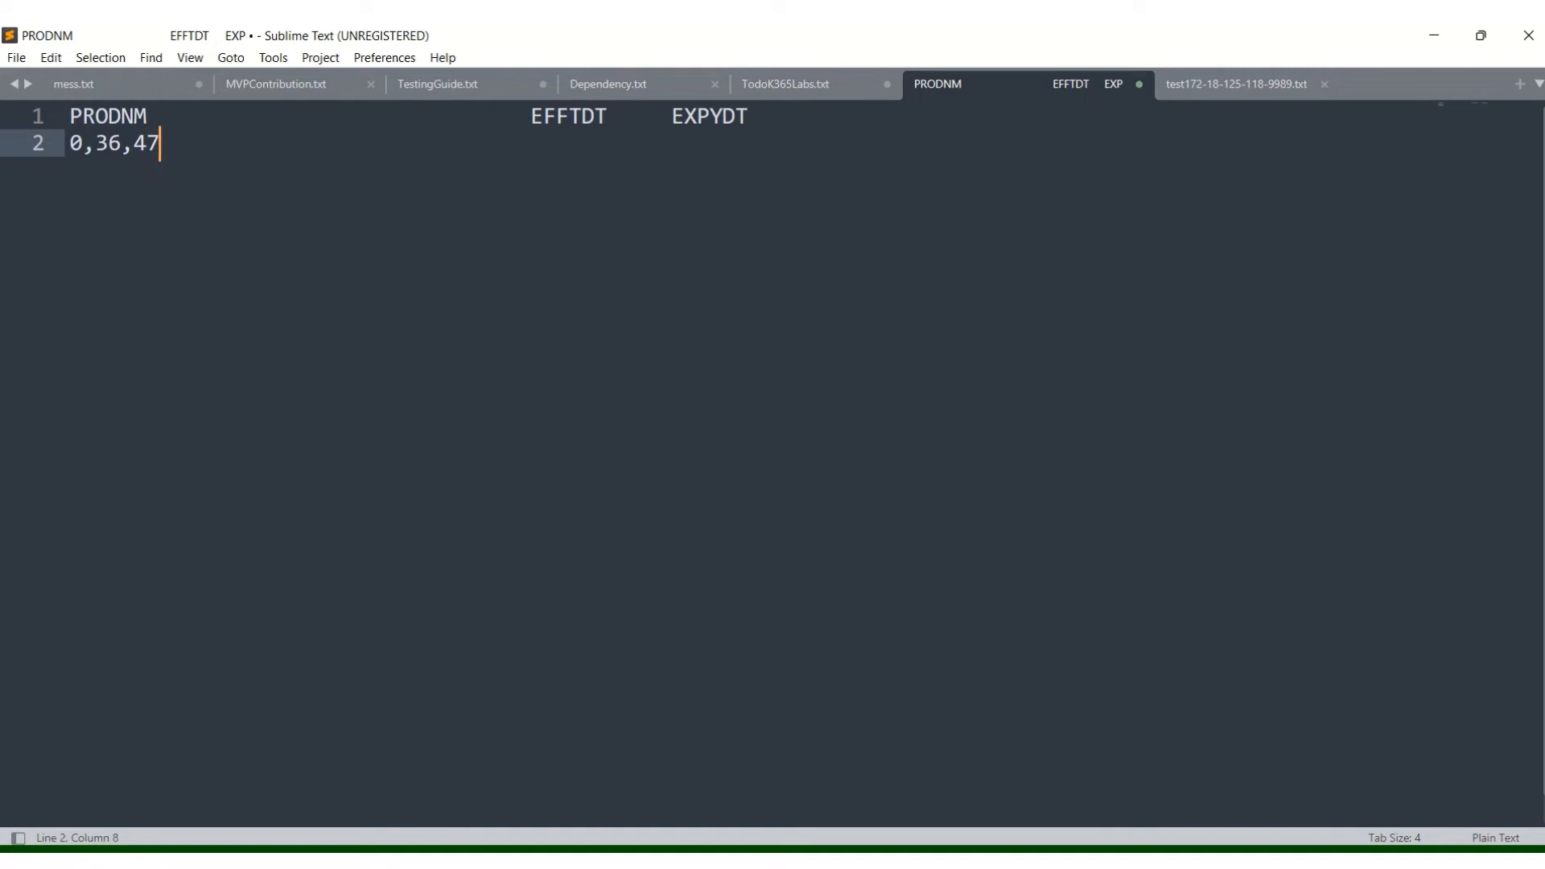
key("ctrl+a")
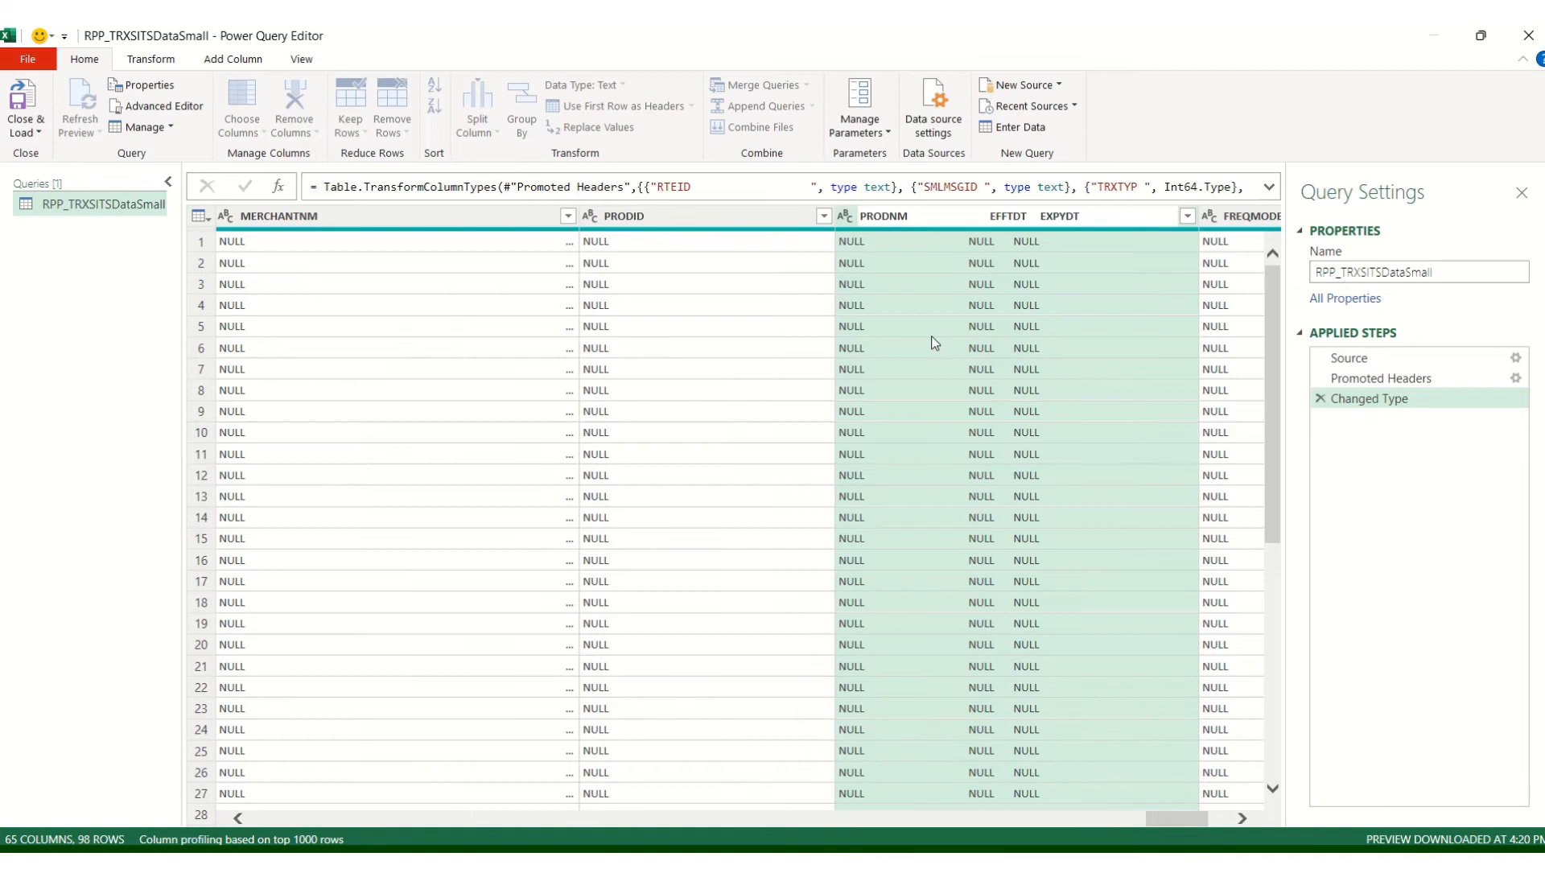
Split the combined column by positions 0,36,47 into .1, .2 and .3 columns.
right_click(883, 215)
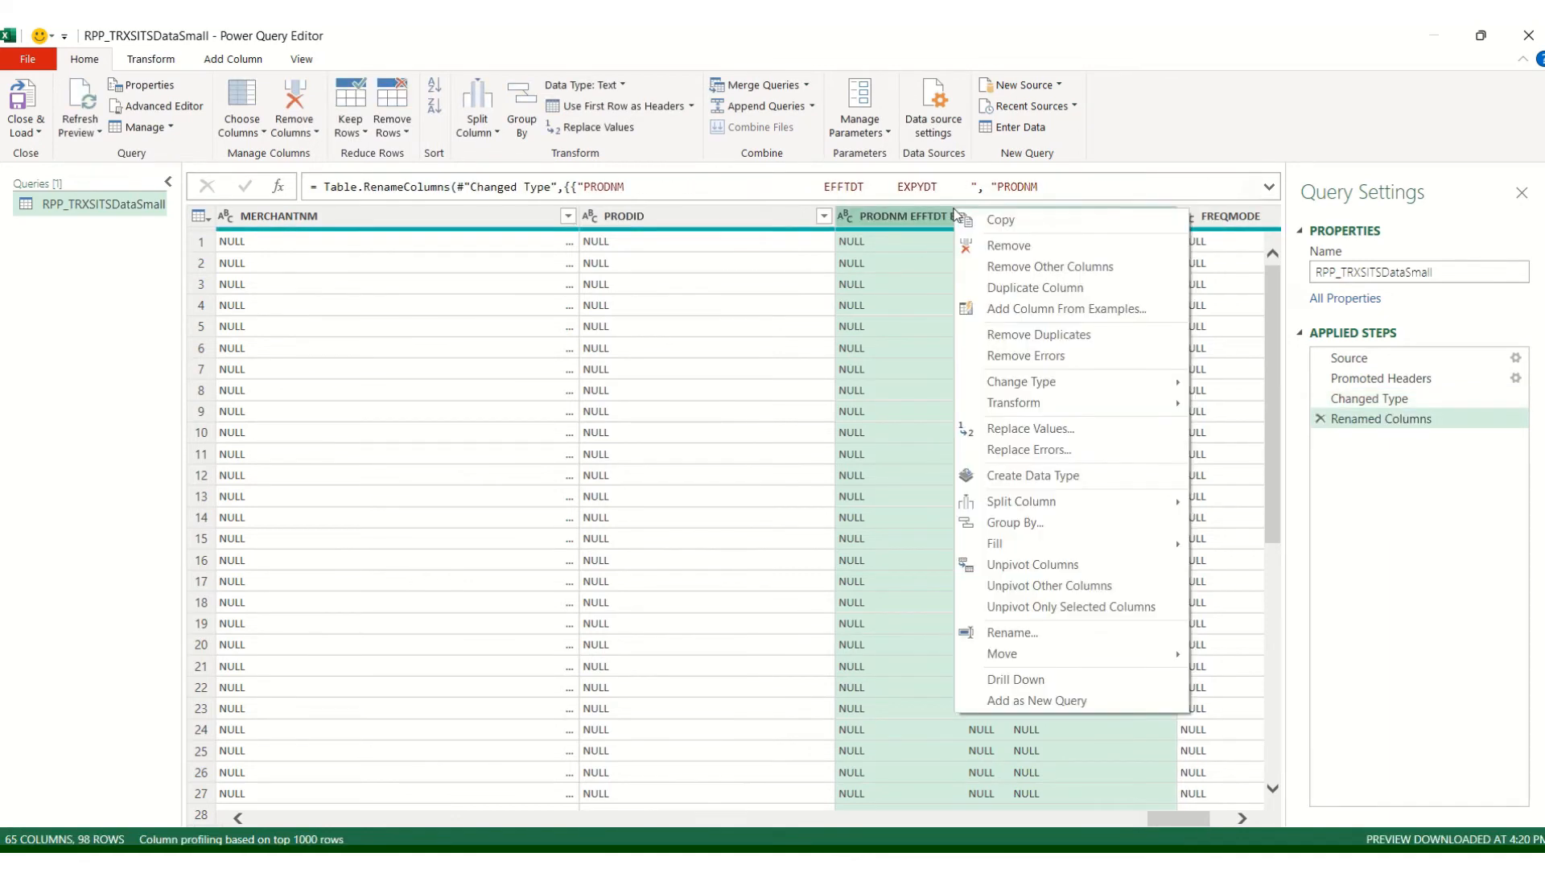
mouse_move(1021, 502)
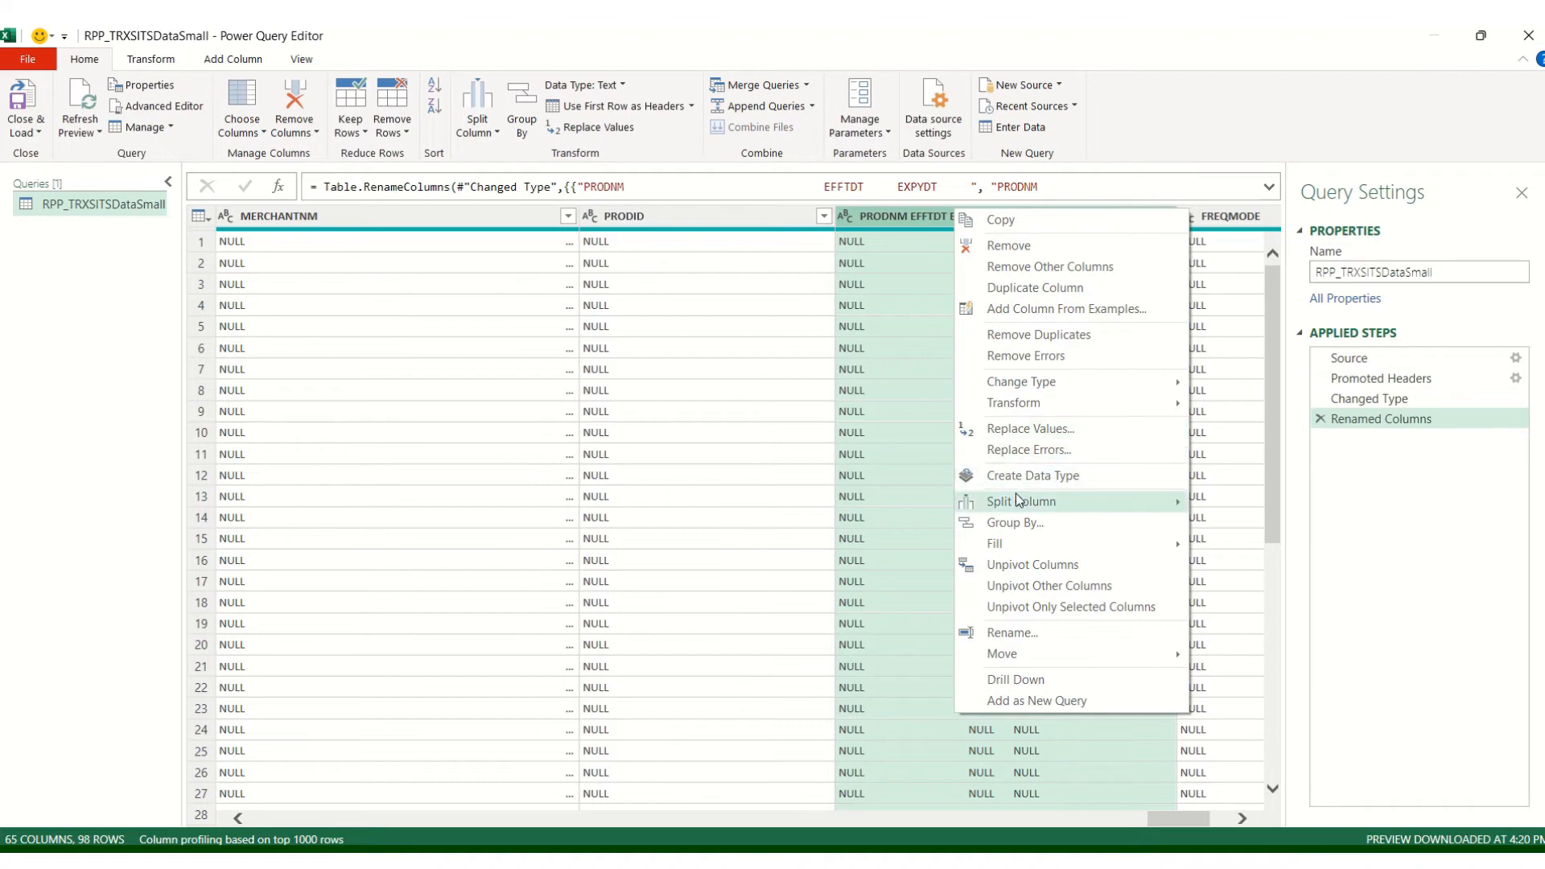
mouse_move(1206, 497)
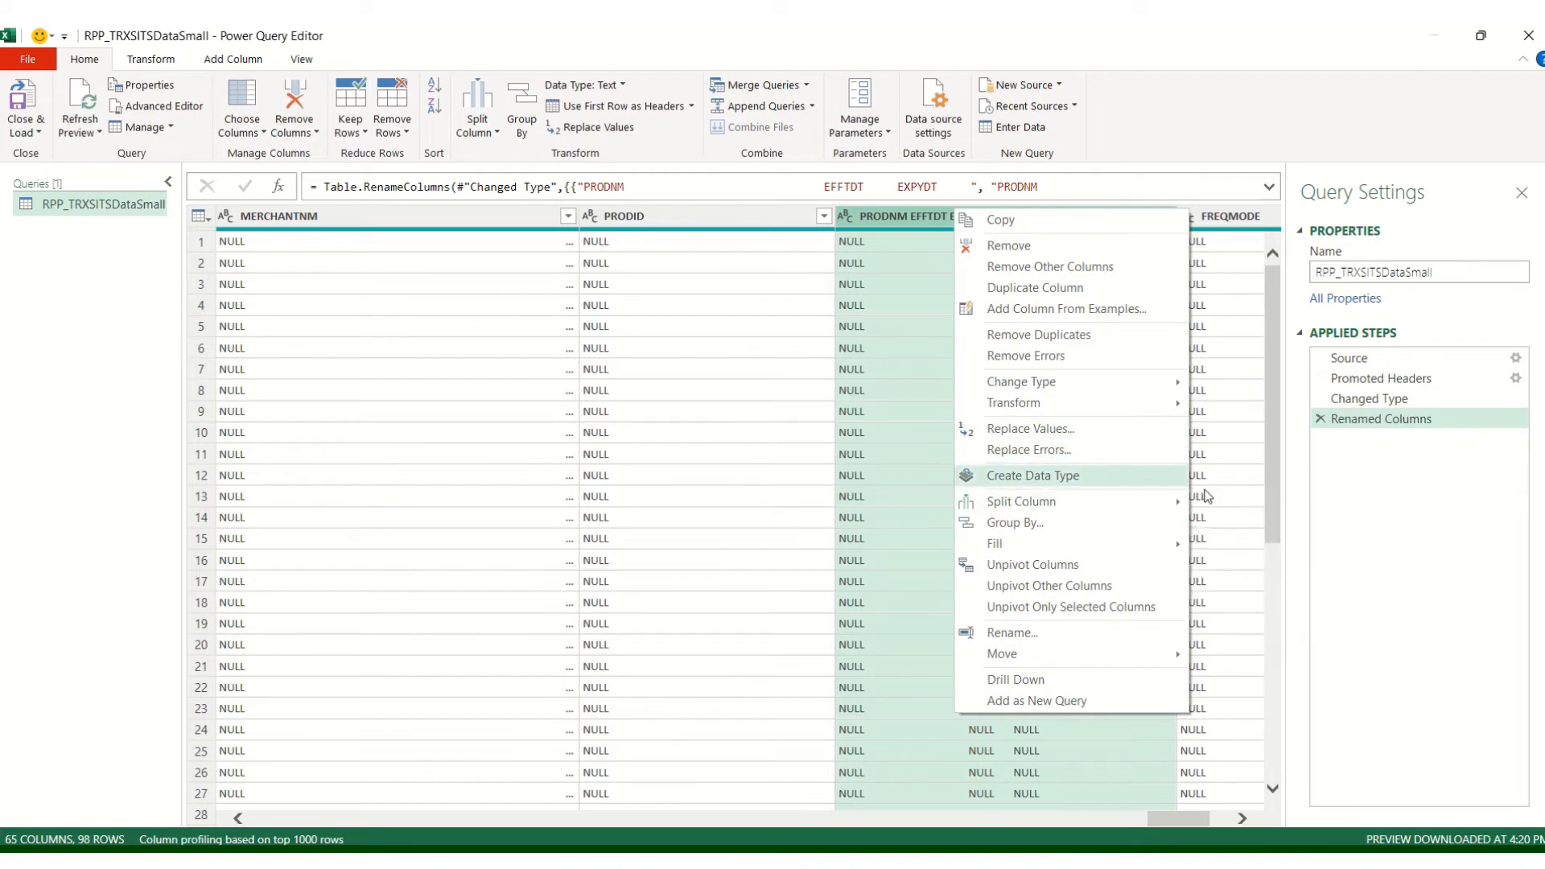
mouse_move(1022, 502)
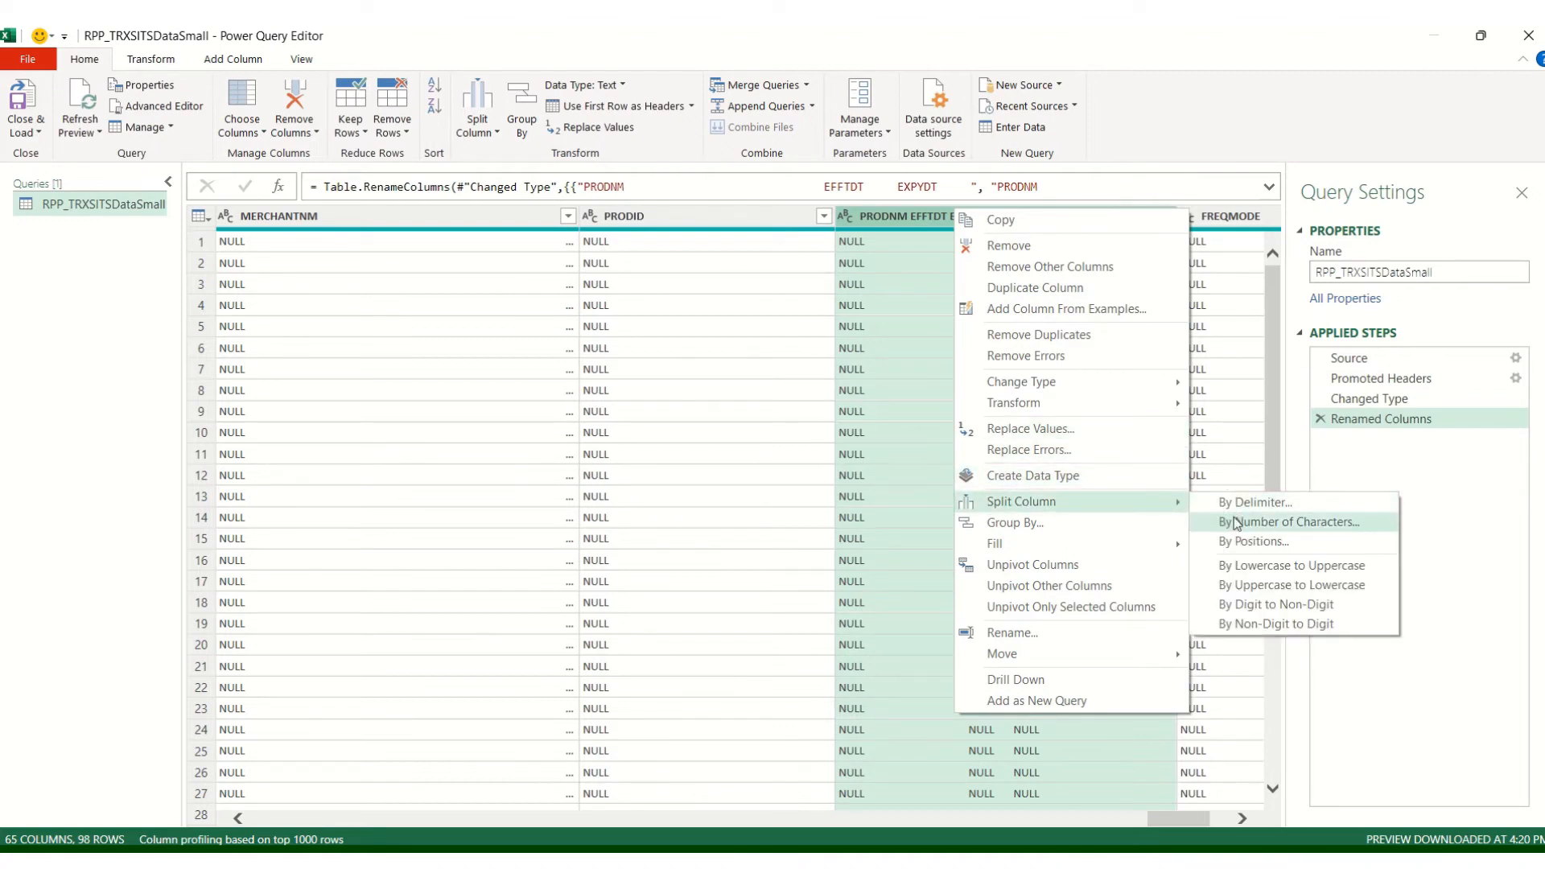
mouse_move(1252, 541)
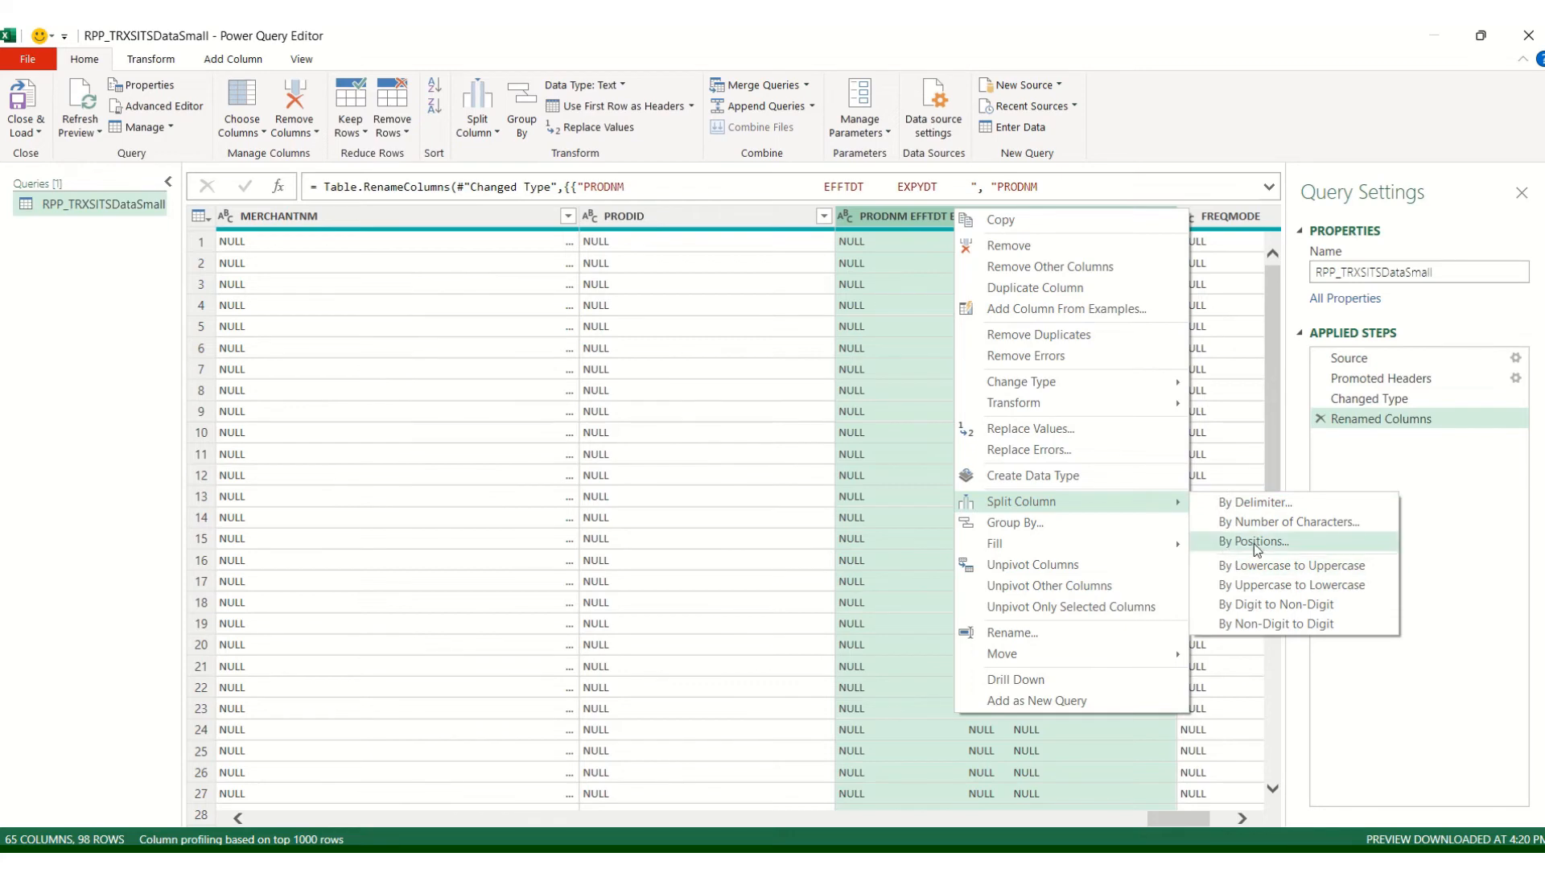
left_click(832, 432)
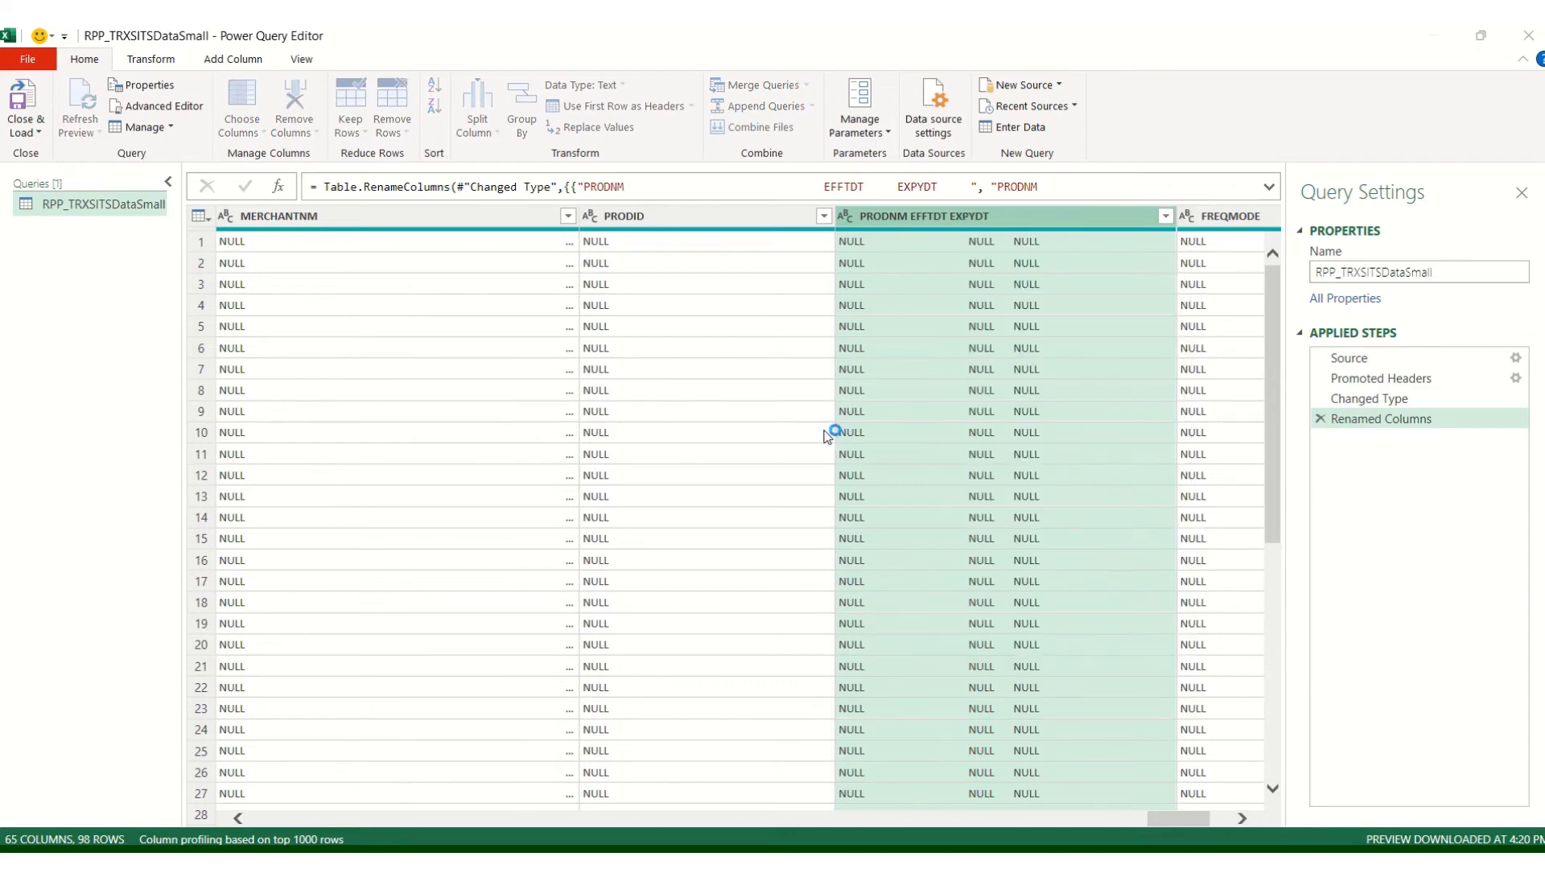
left_click(477, 98)
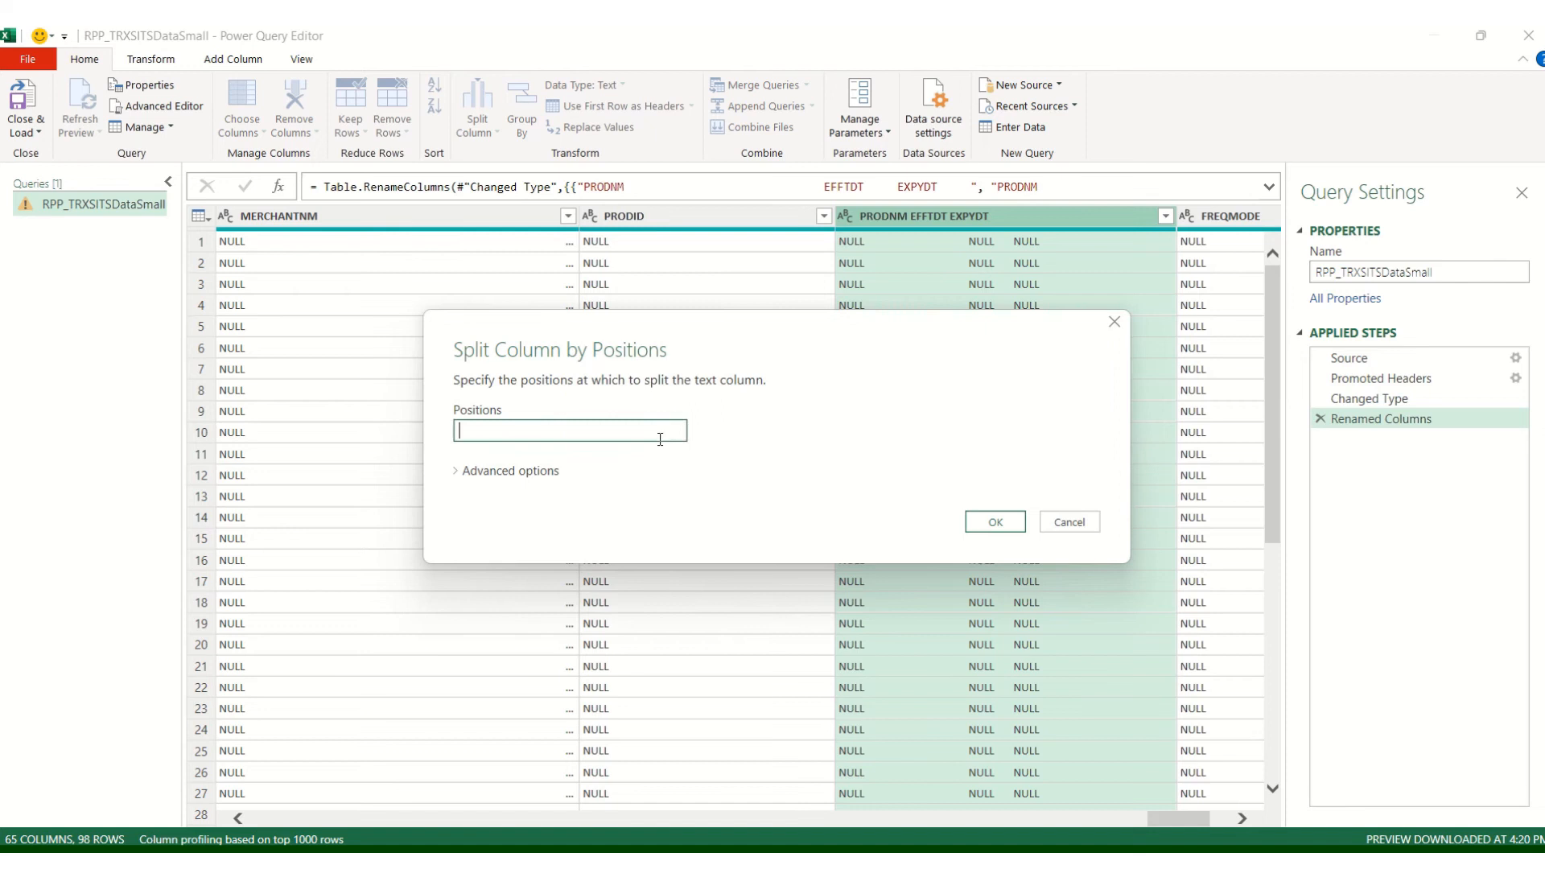
type("0,36,47")
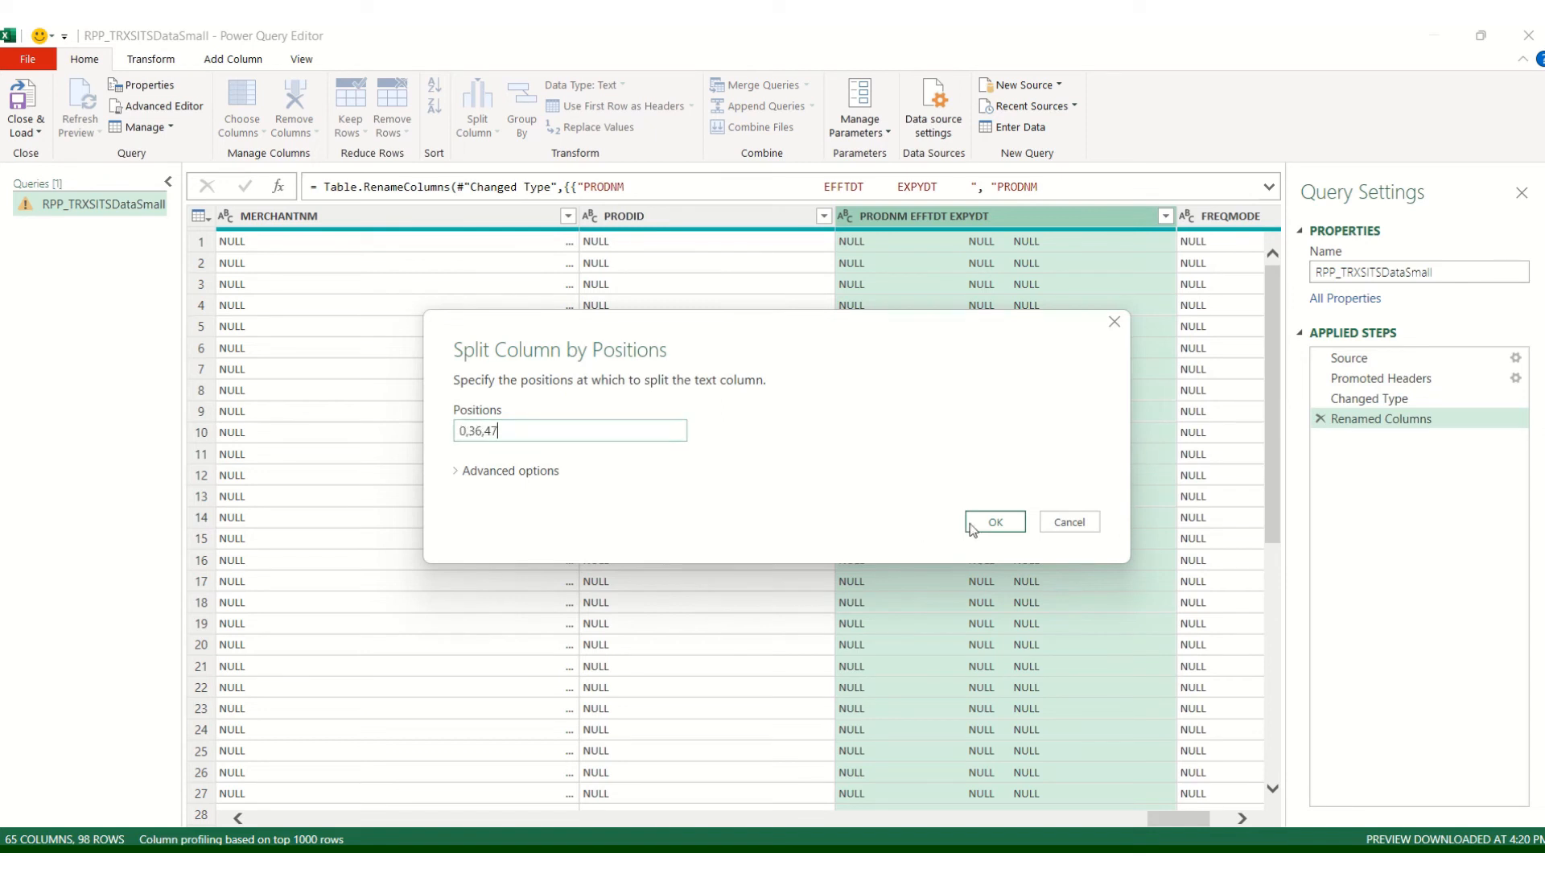
left_click(993, 521)
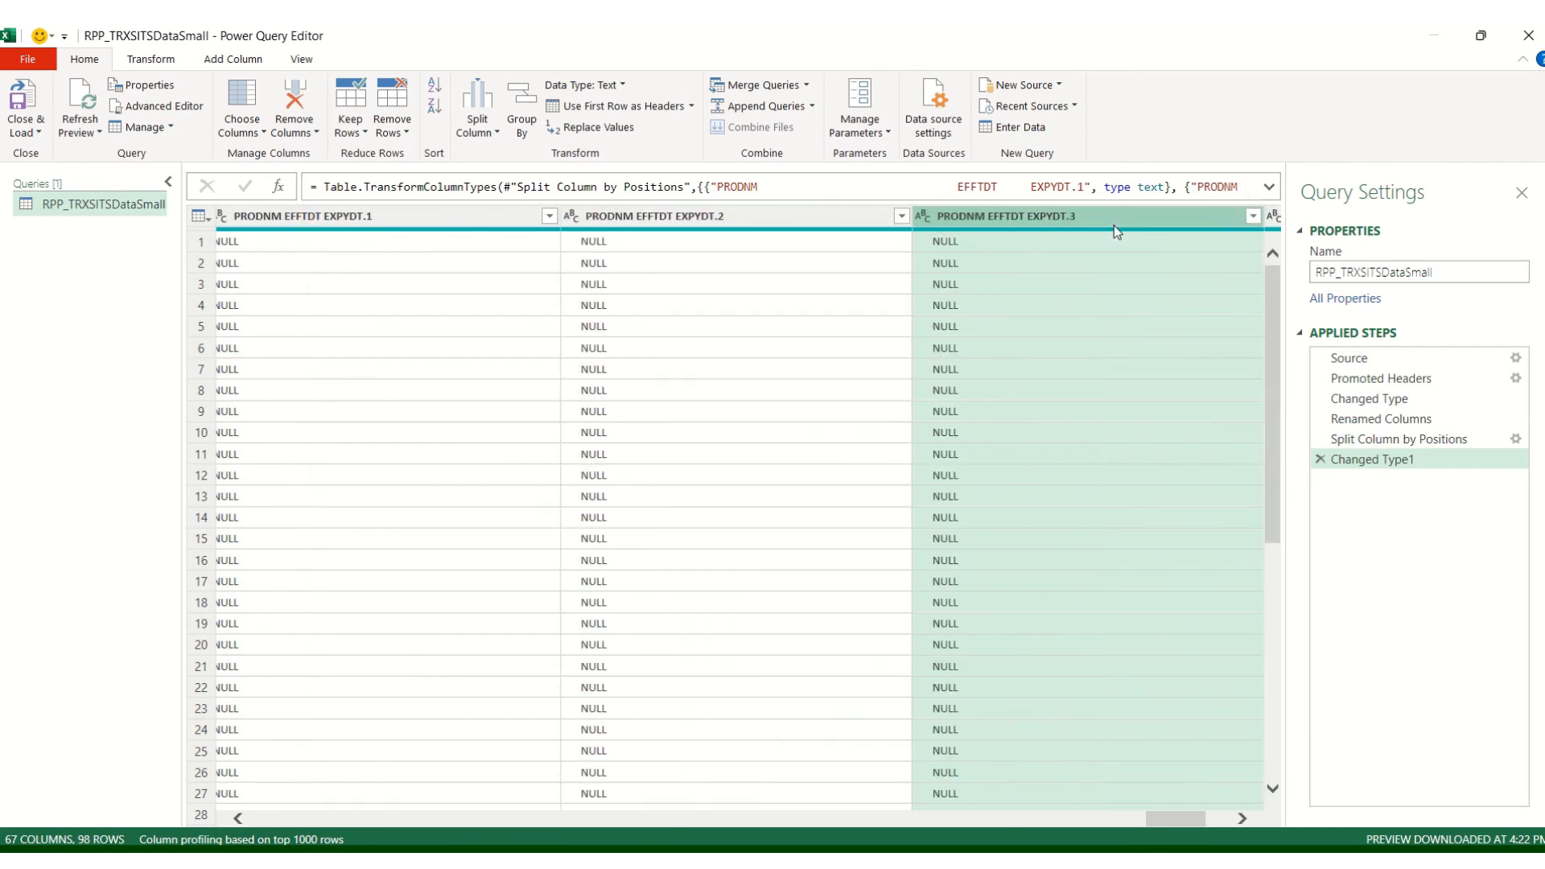
mouse_move(1025, 780)
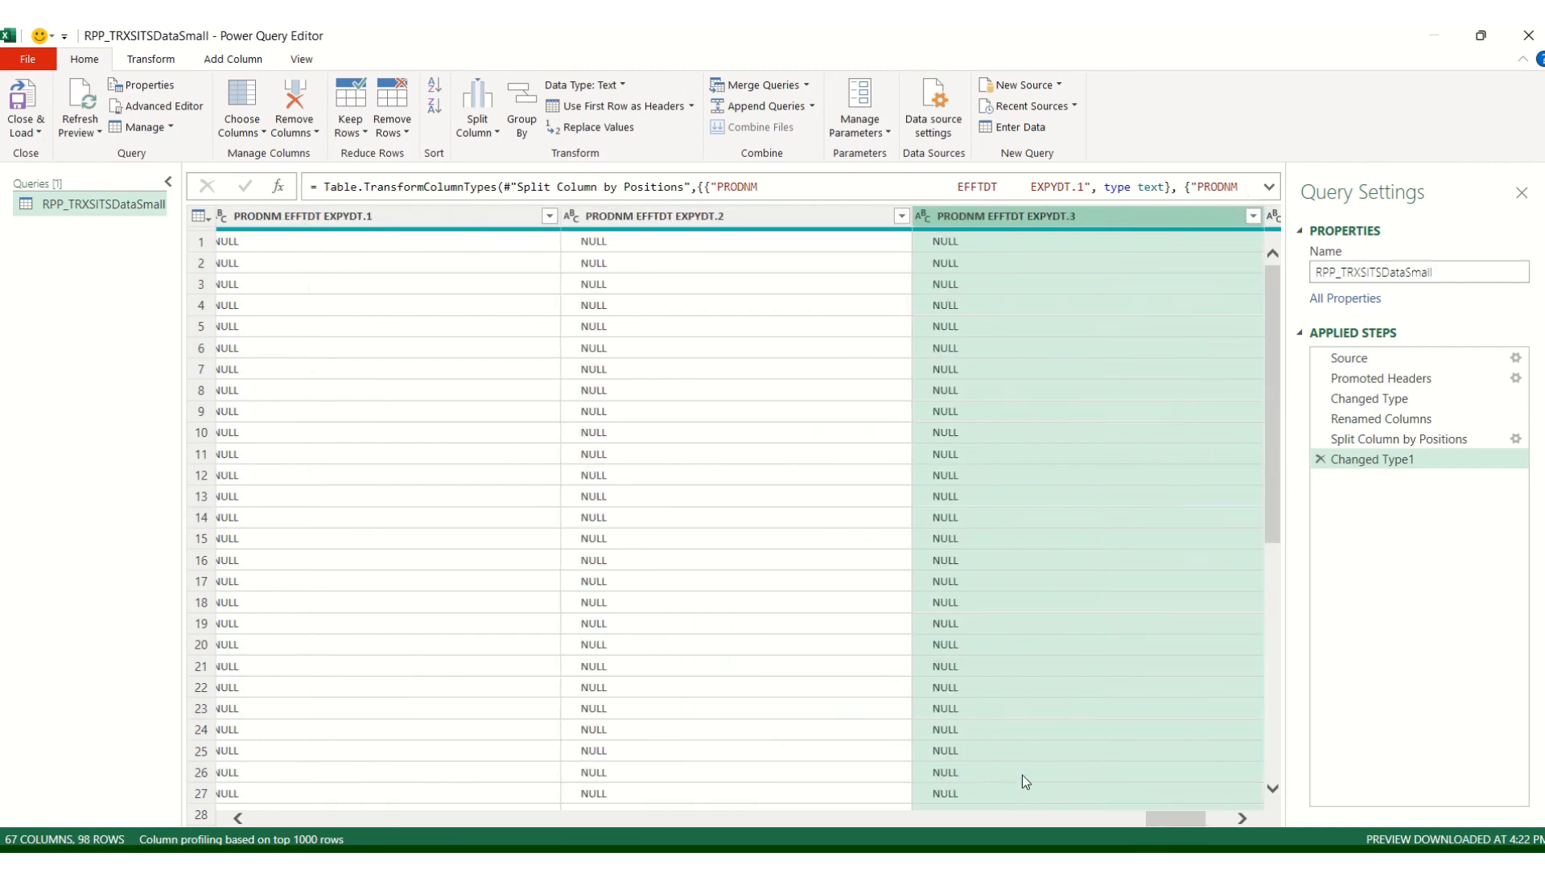